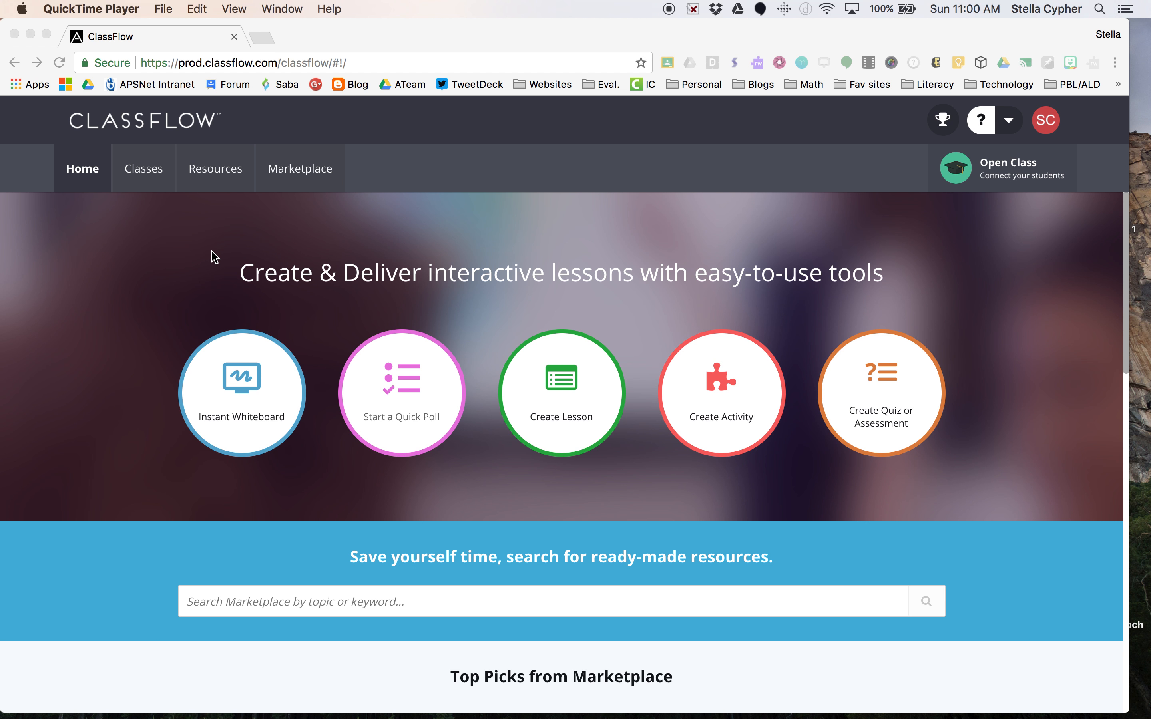
pyautogui.moveTo(168, 299)
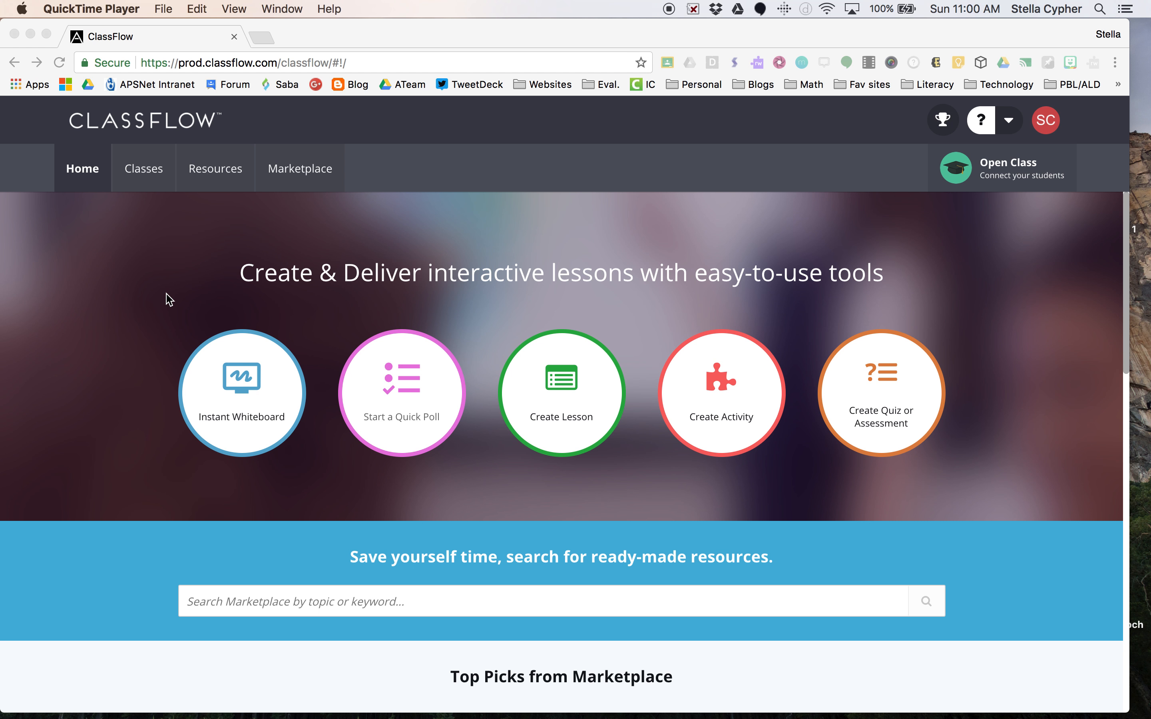
pyautogui.moveTo(158, 377)
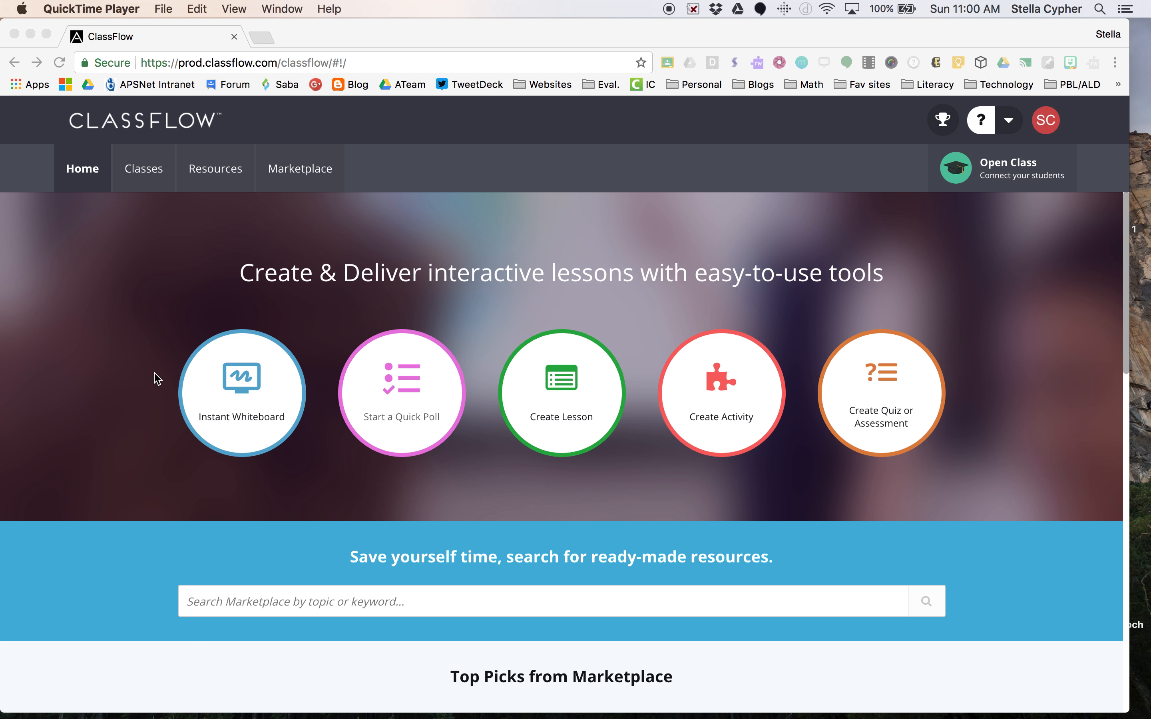
pyautogui.moveTo(102, 268)
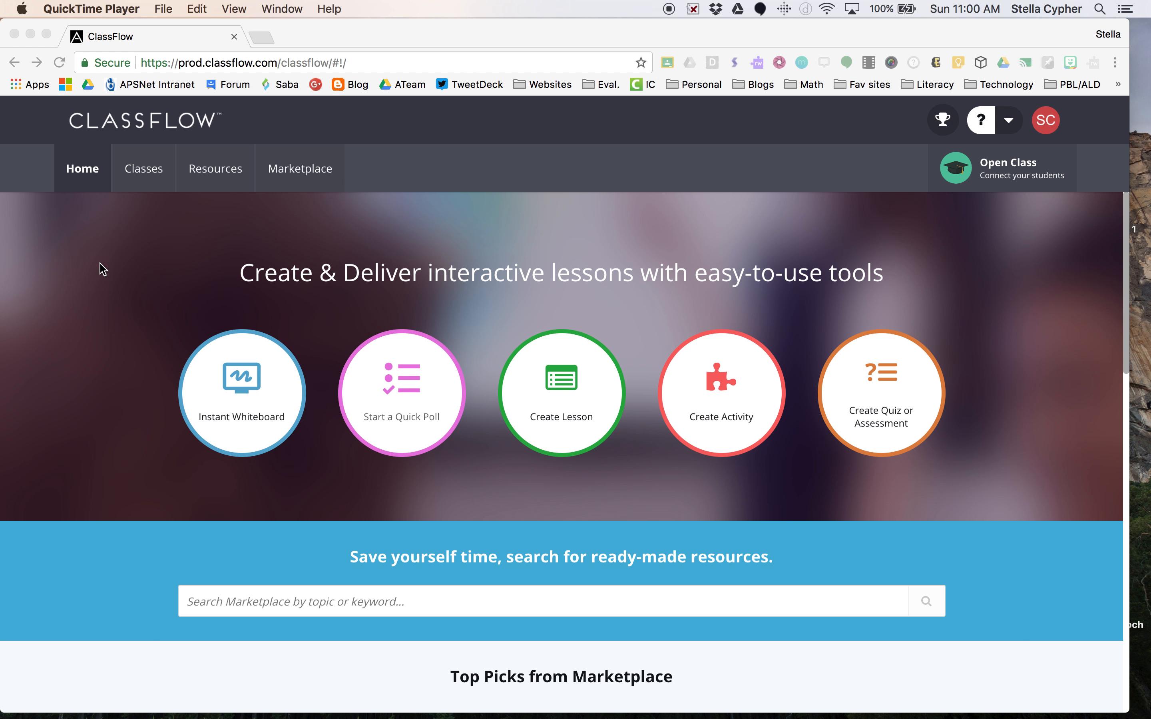
pyautogui.moveTo(73, 243)
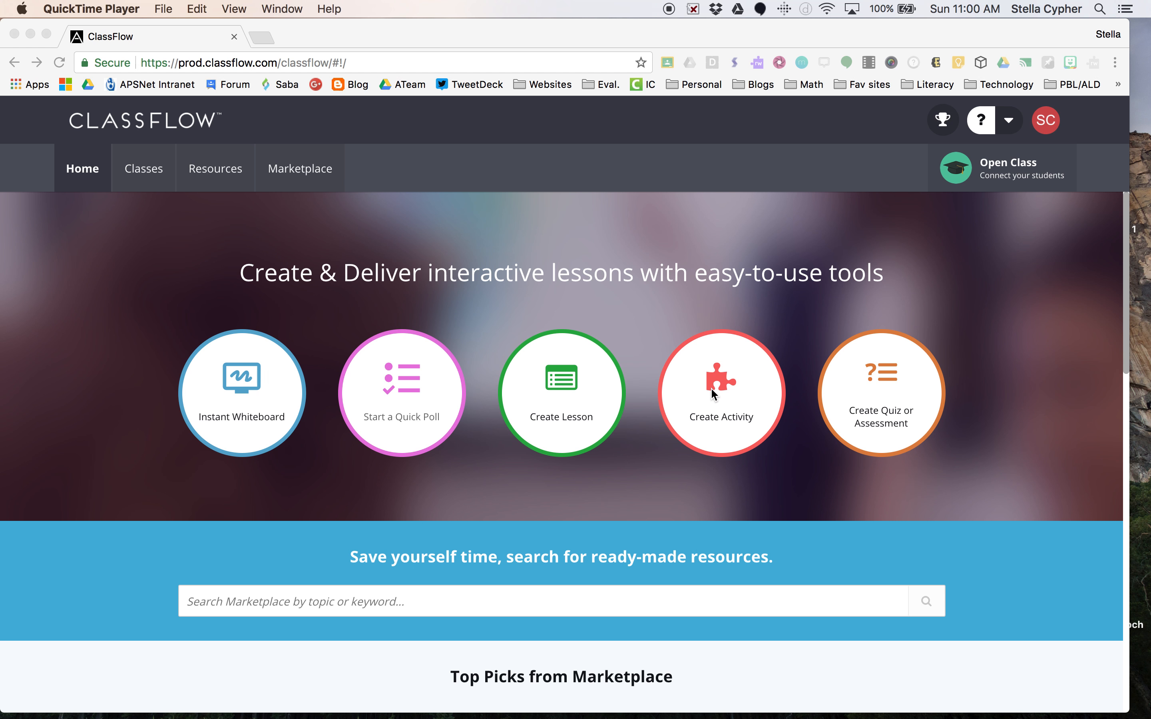
pyautogui.moveTo(719, 401)
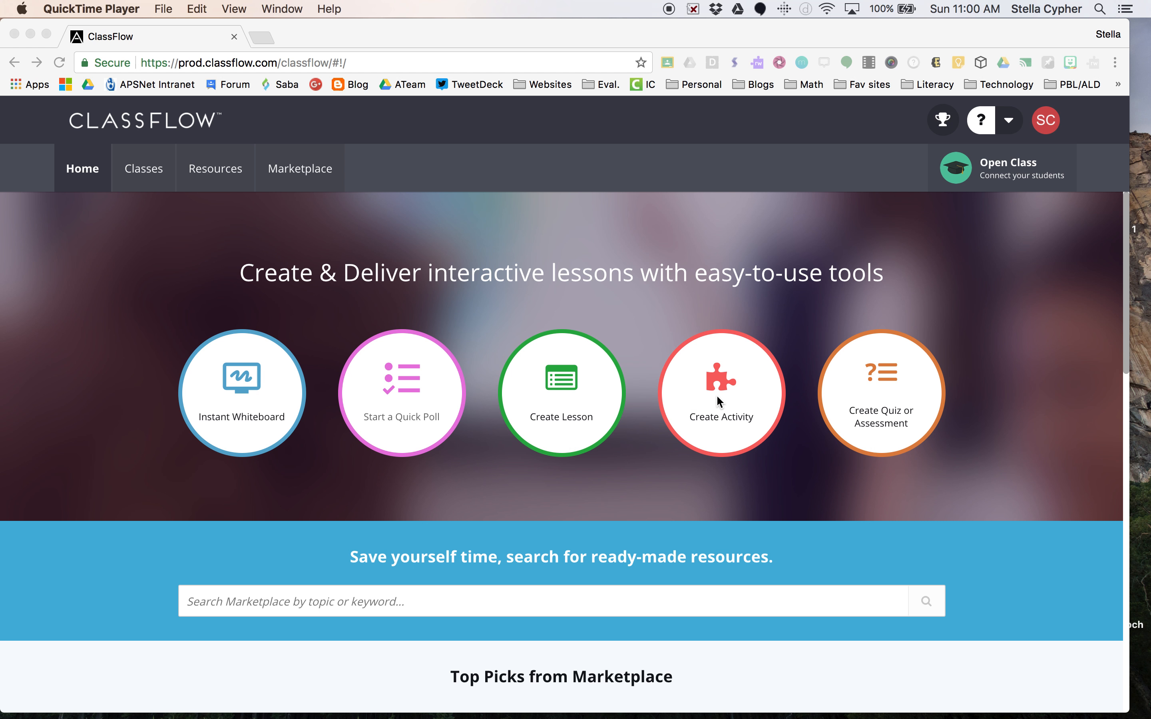
# Step: Start a new untitled activity from Create Activity, opening the Activity Builder
pyautogui.click(721, 397)
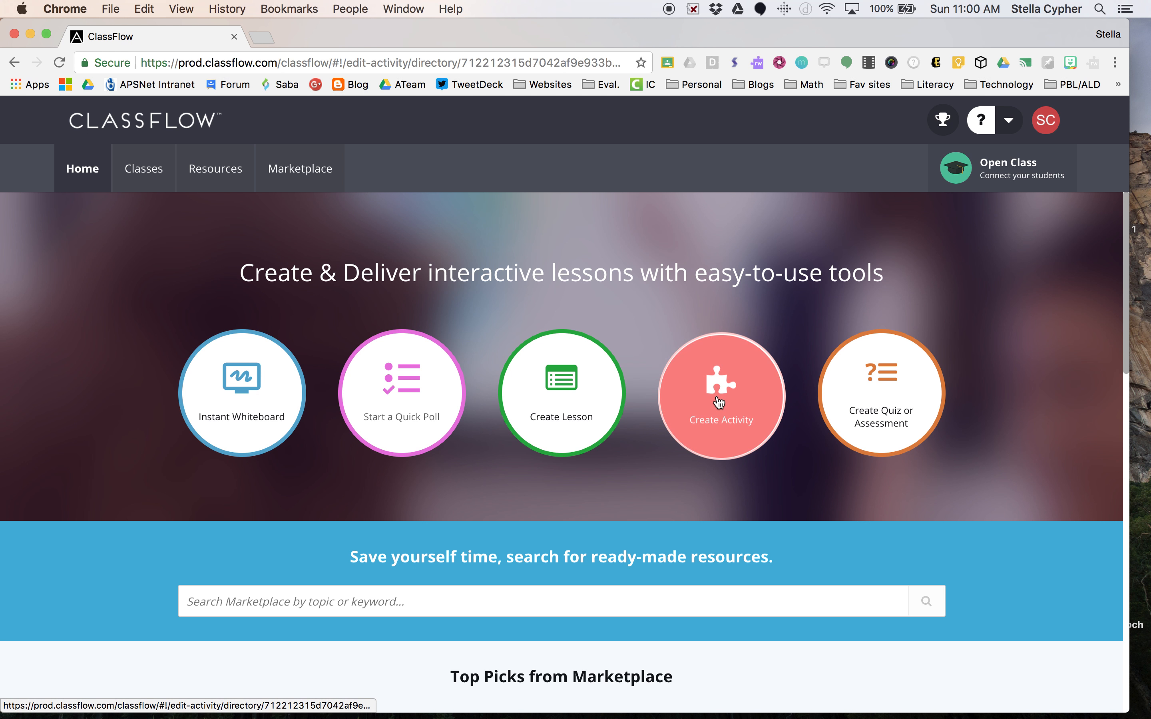
pyautogui.click(721, 392)
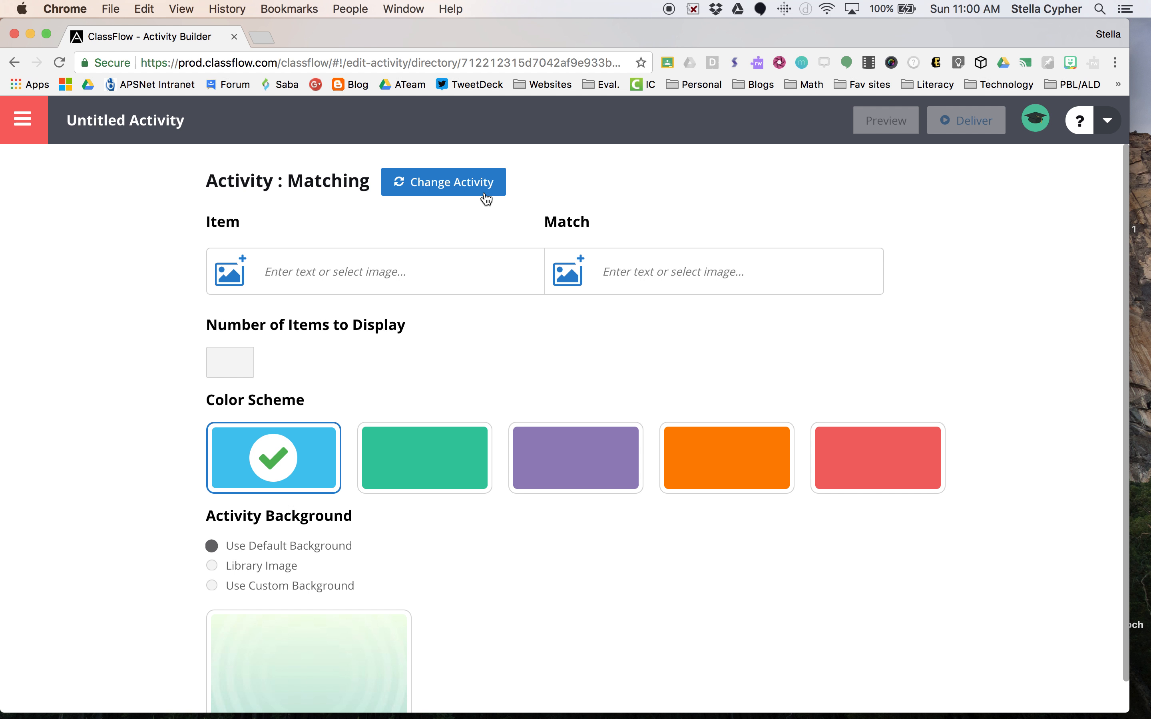
pyautogui.moveTo(350, 181)
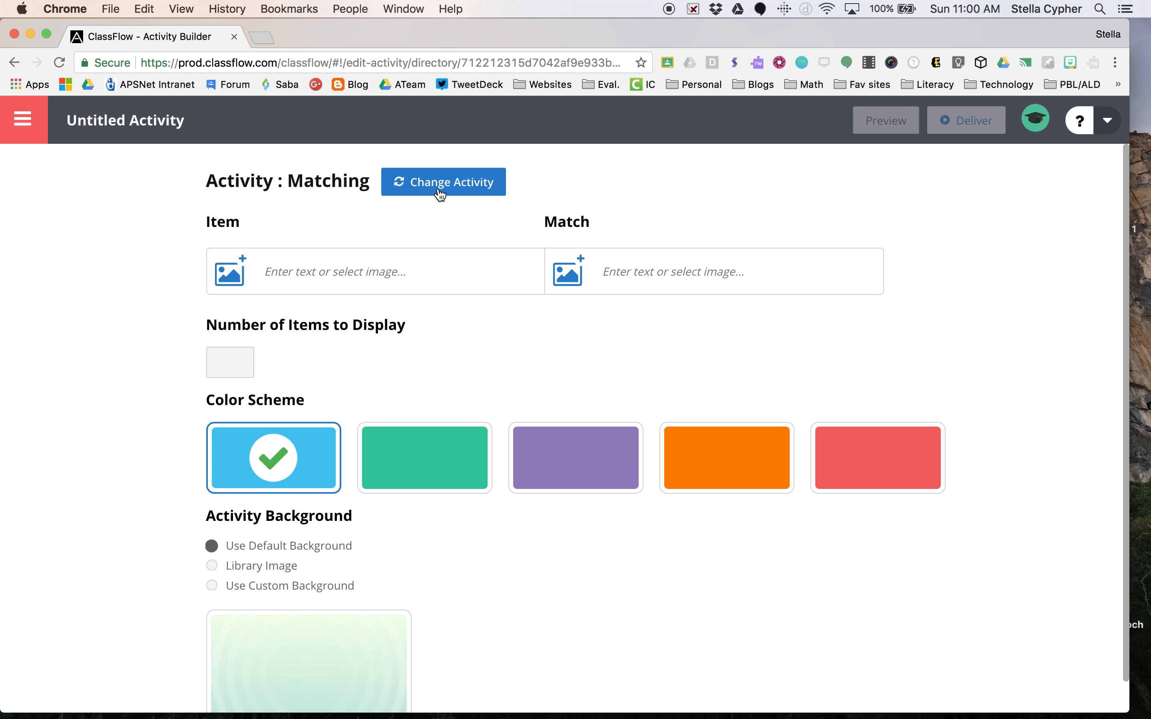
# Step: Change the activity type from Matching to Venn Diagram
pyautogui.click(443, 181)
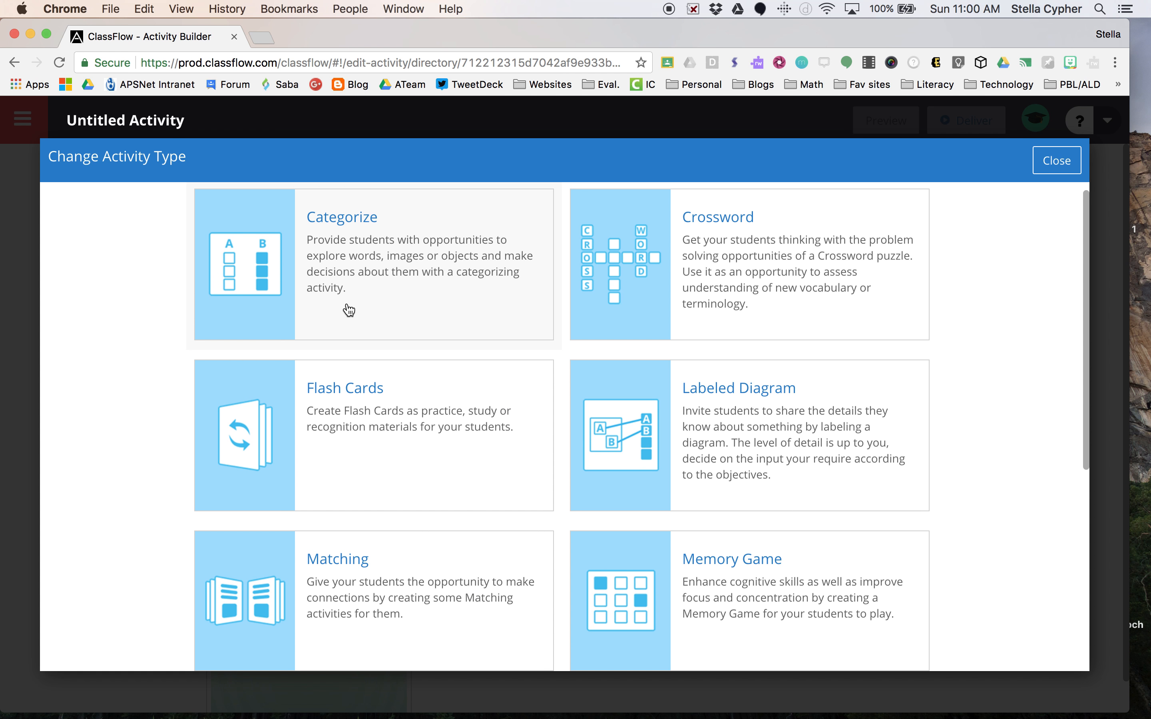
pyautogui.scroll(-3)
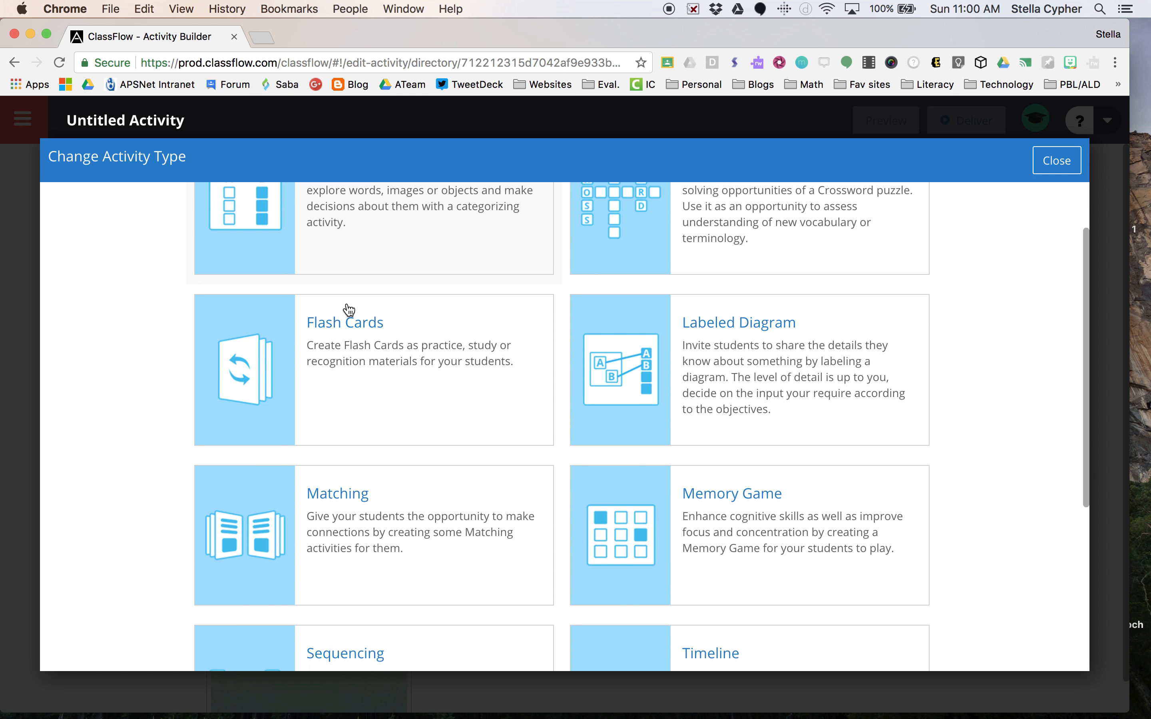
pyautogui.scroll(-3)
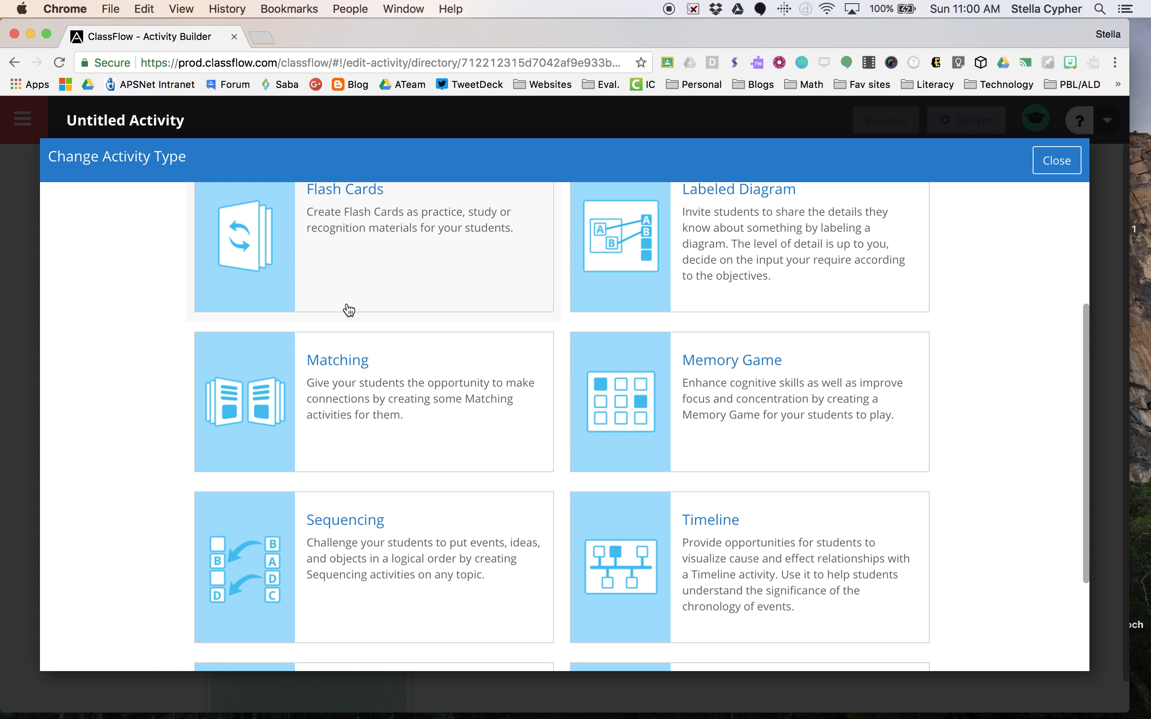
pyautogui.scroll(-3)
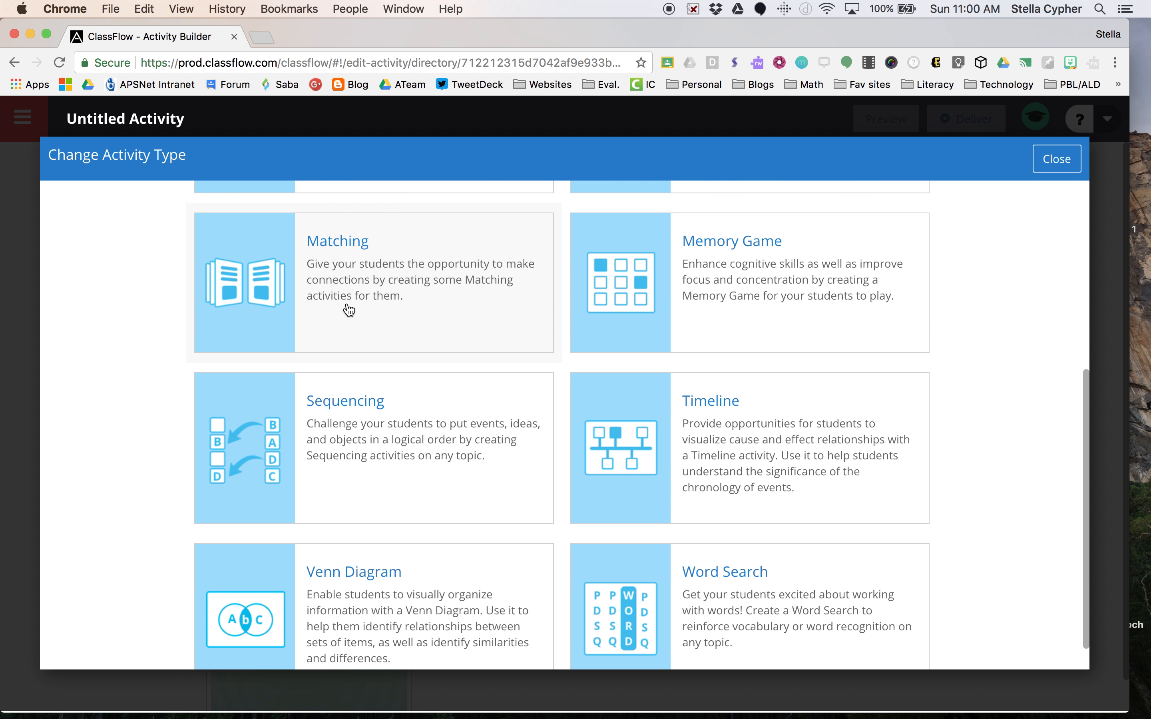
pyautogui.scroll(-3)
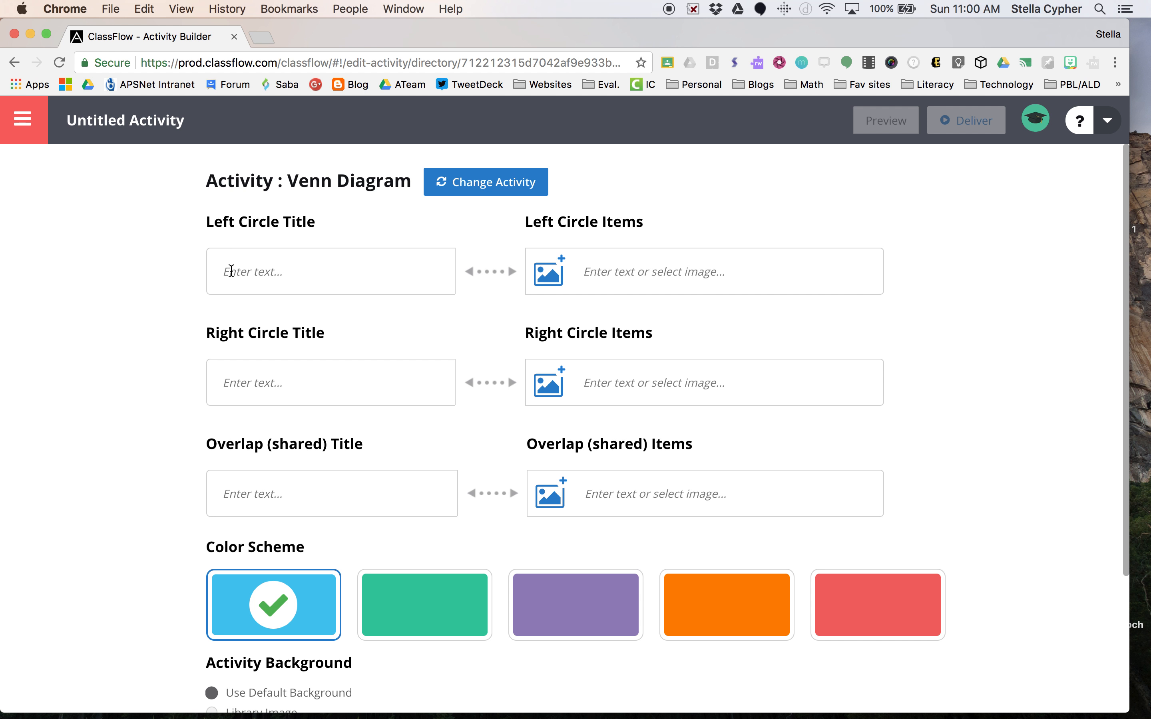
# Step: Title the circles 'Animals on Land', 'Animals in the Water' and the overlap 'Animals in both'
pyautogui.click(330, 271)
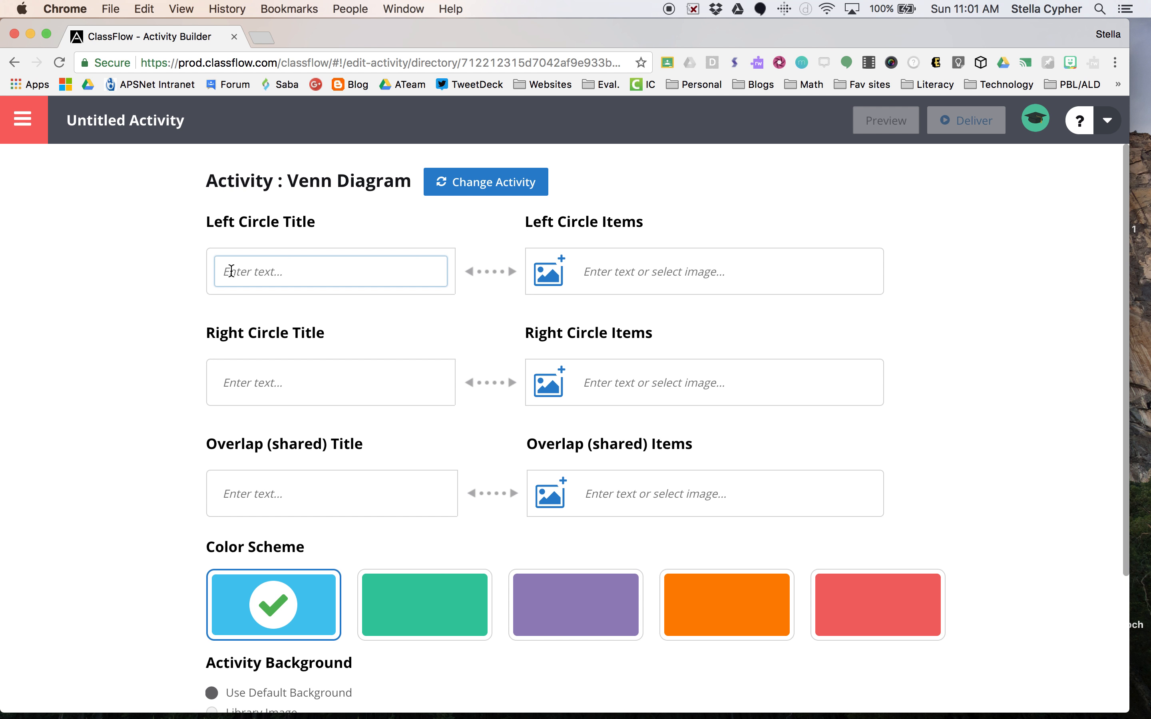
pyautogui.write('Animals on')
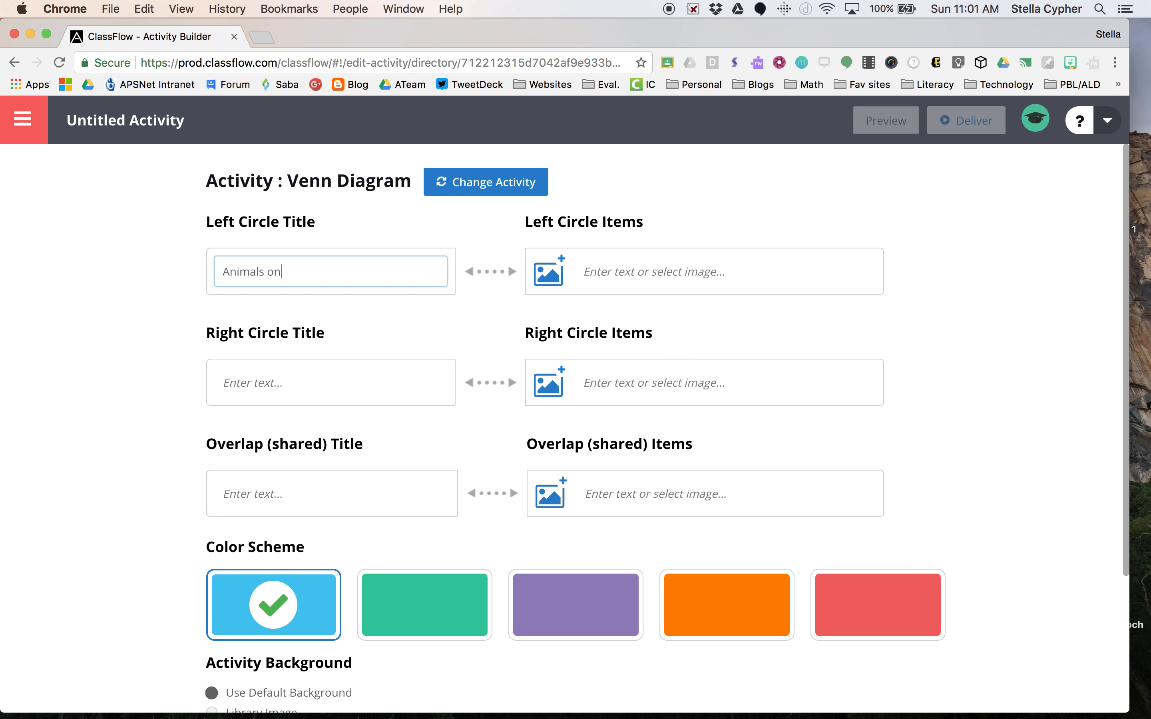
pyautogui.write('Land')
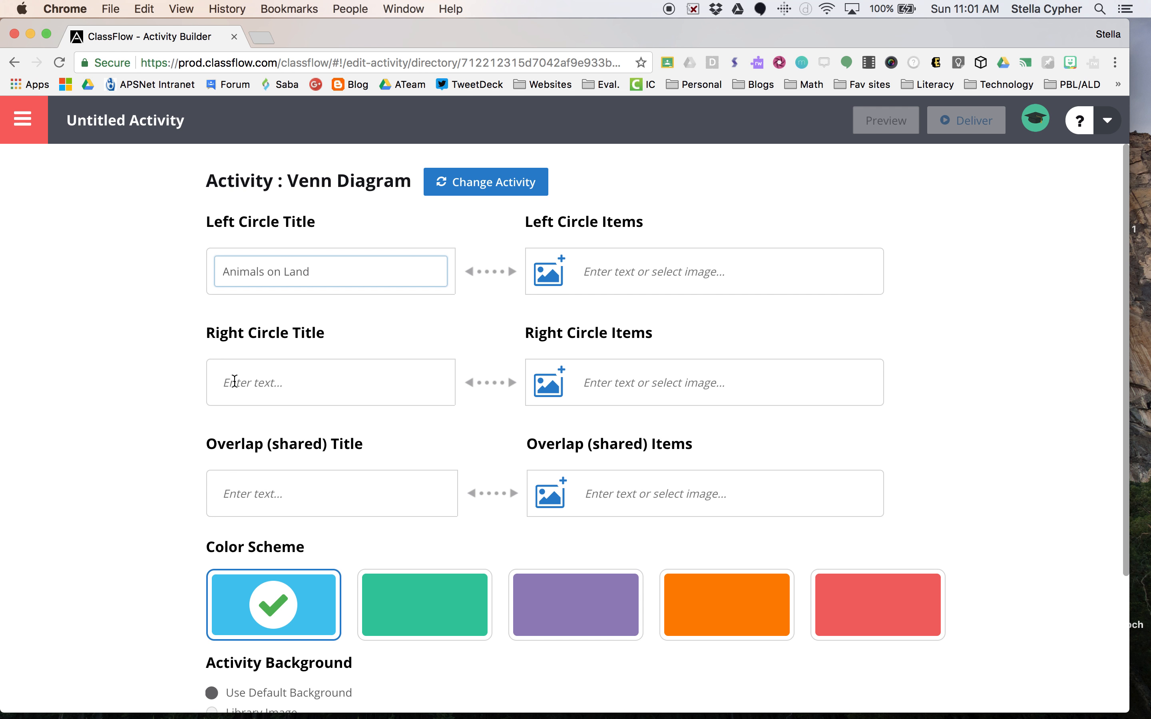
pyautogui.write('Animals in the Water')
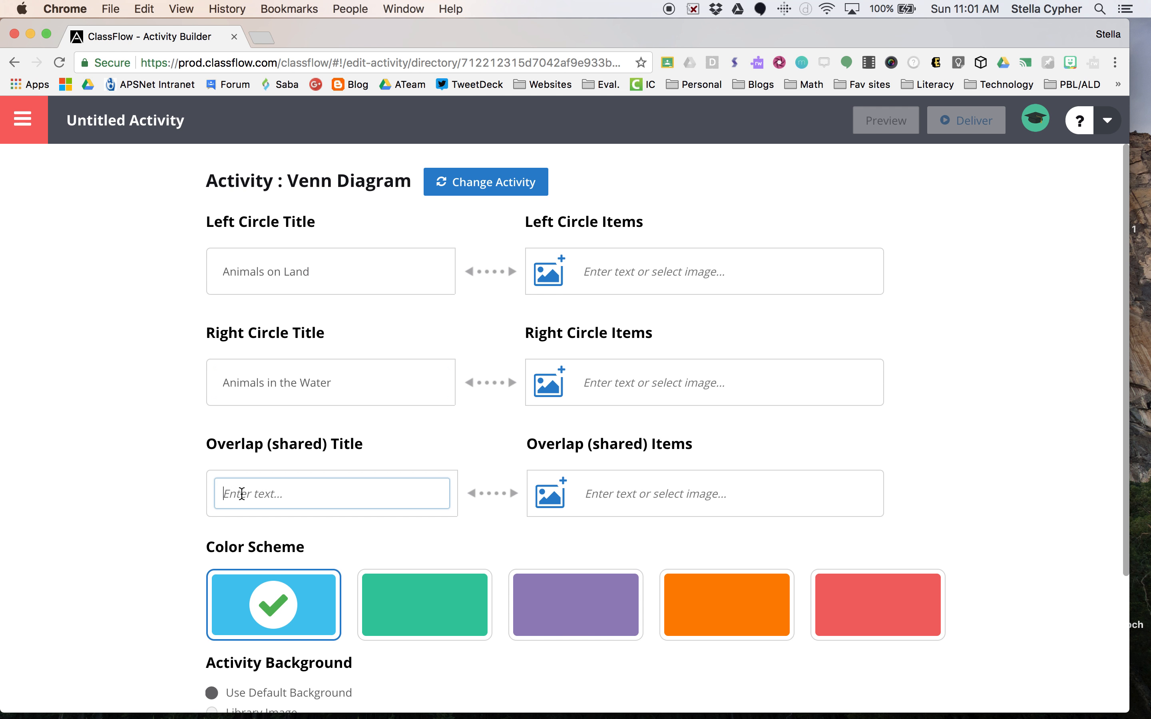
pyautogui.write('Animal')
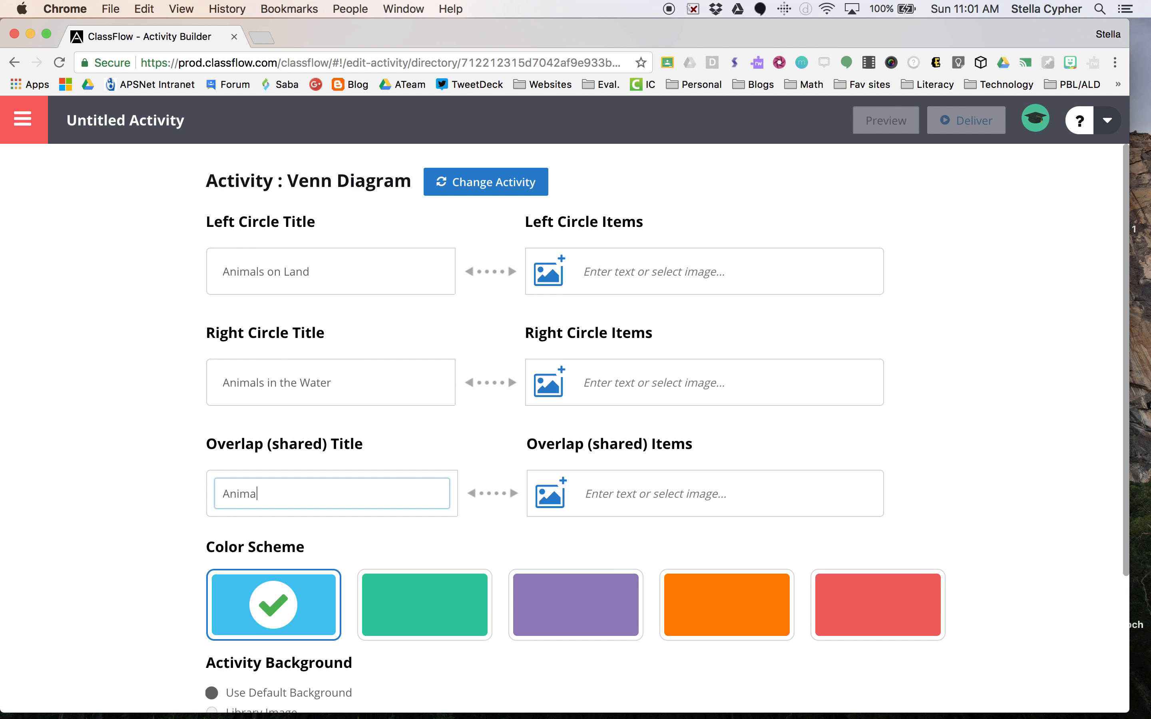
pyautogui.write('s on')
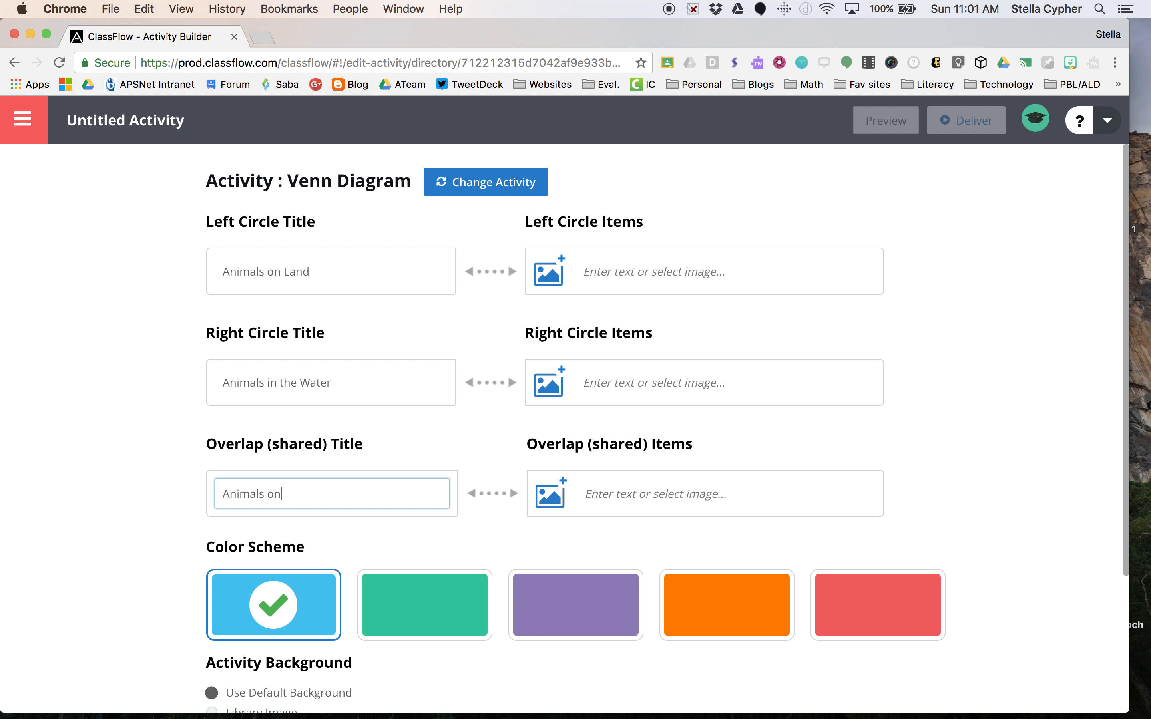
pyautogui.write('in')
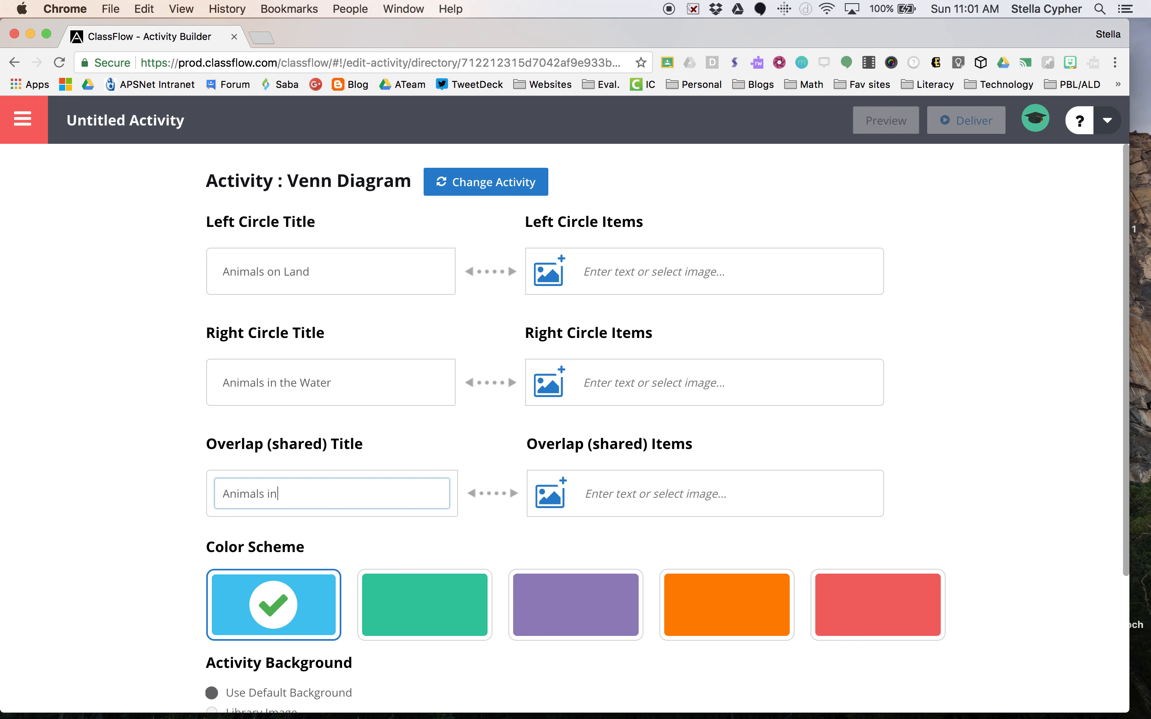
pyautogui.write('both')
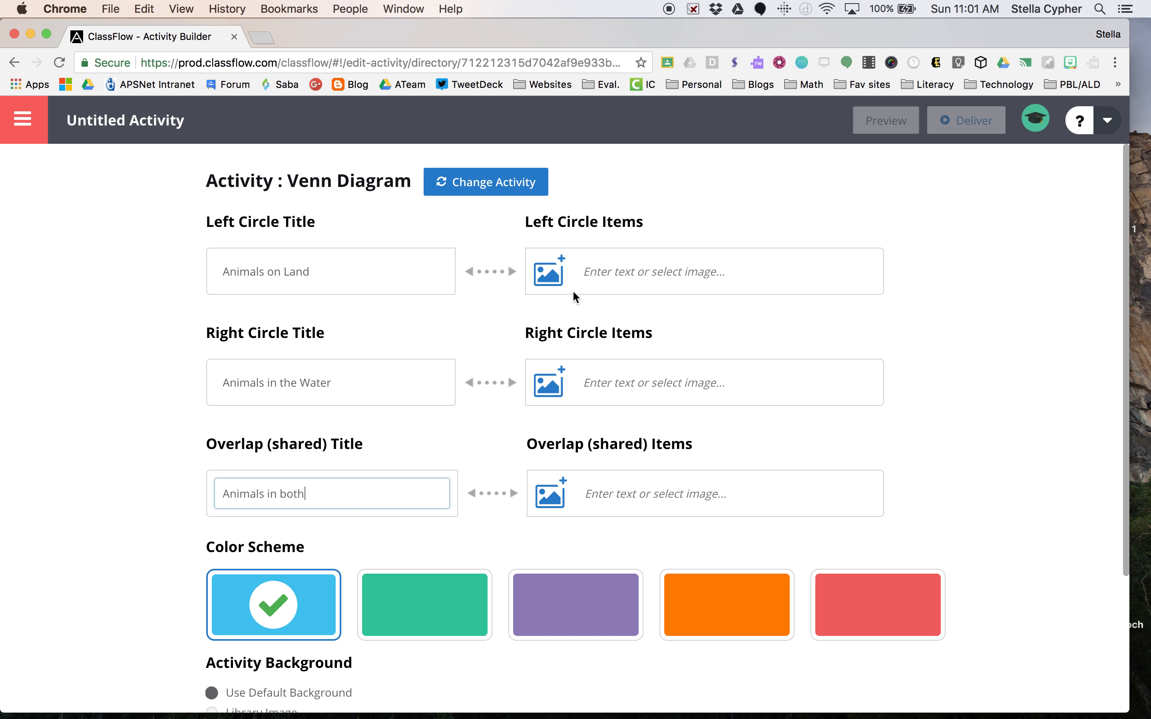
pyautogui.click(724, 271)
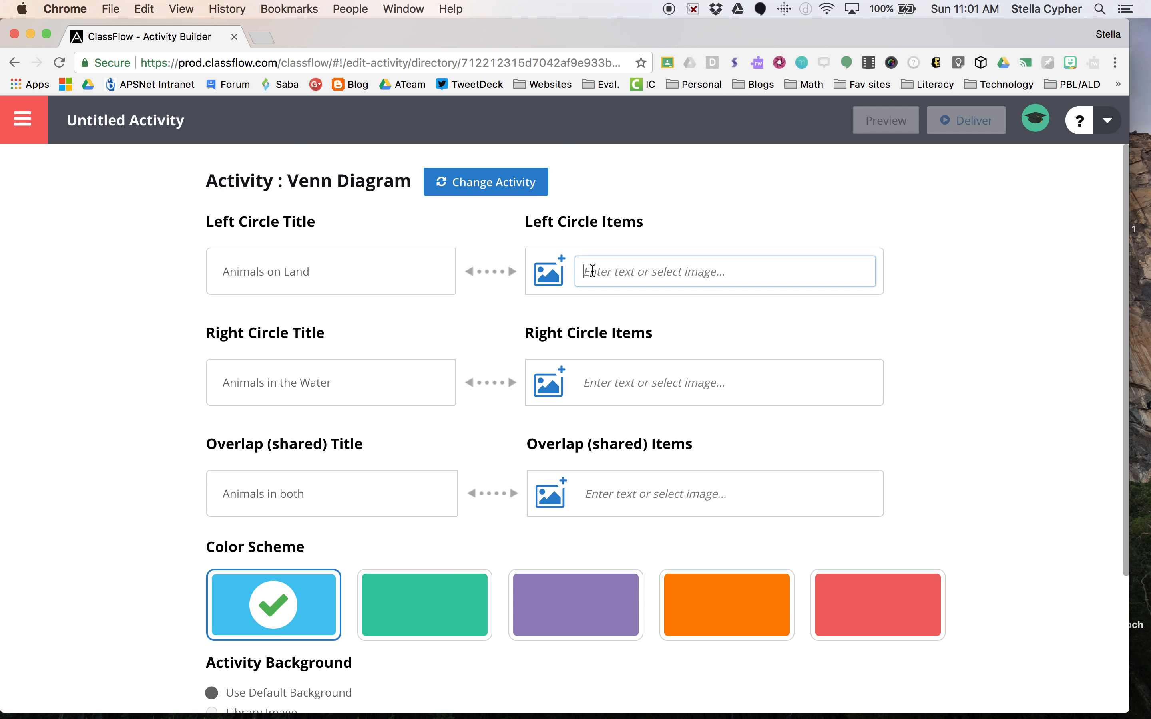
# Step: List elephant and rabbit as land animals and fish and octopus as water animals
pyautogui.write('elephnt')
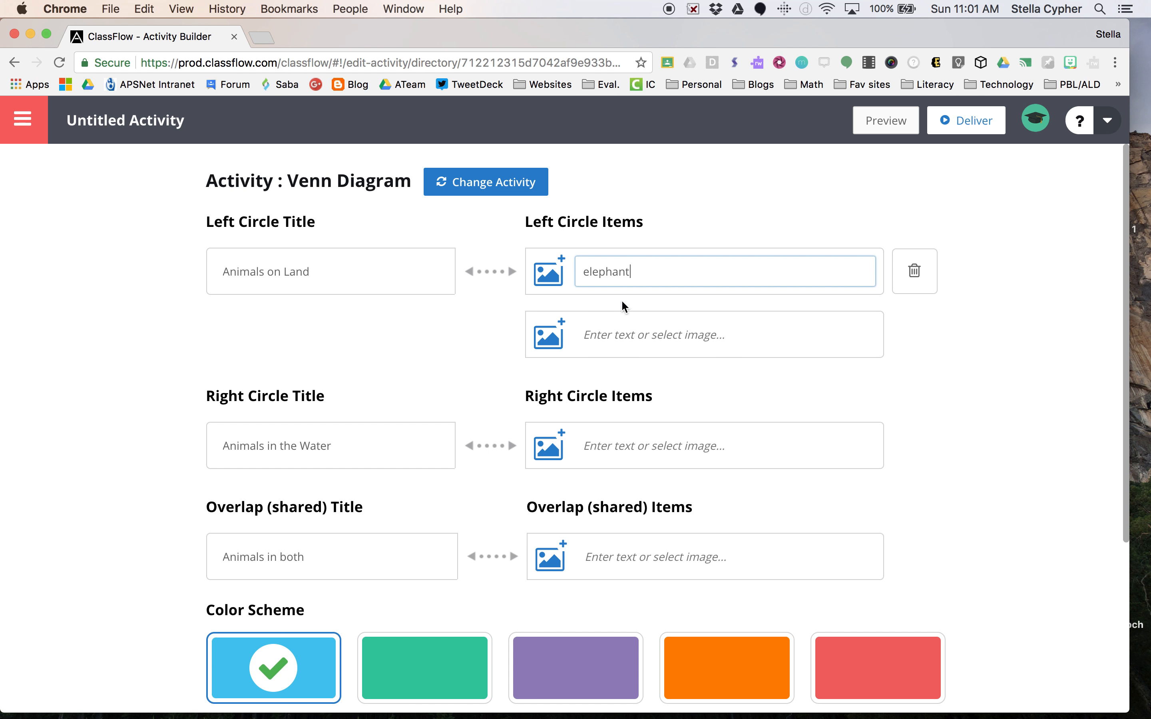
pyautogui.write('rabbit')
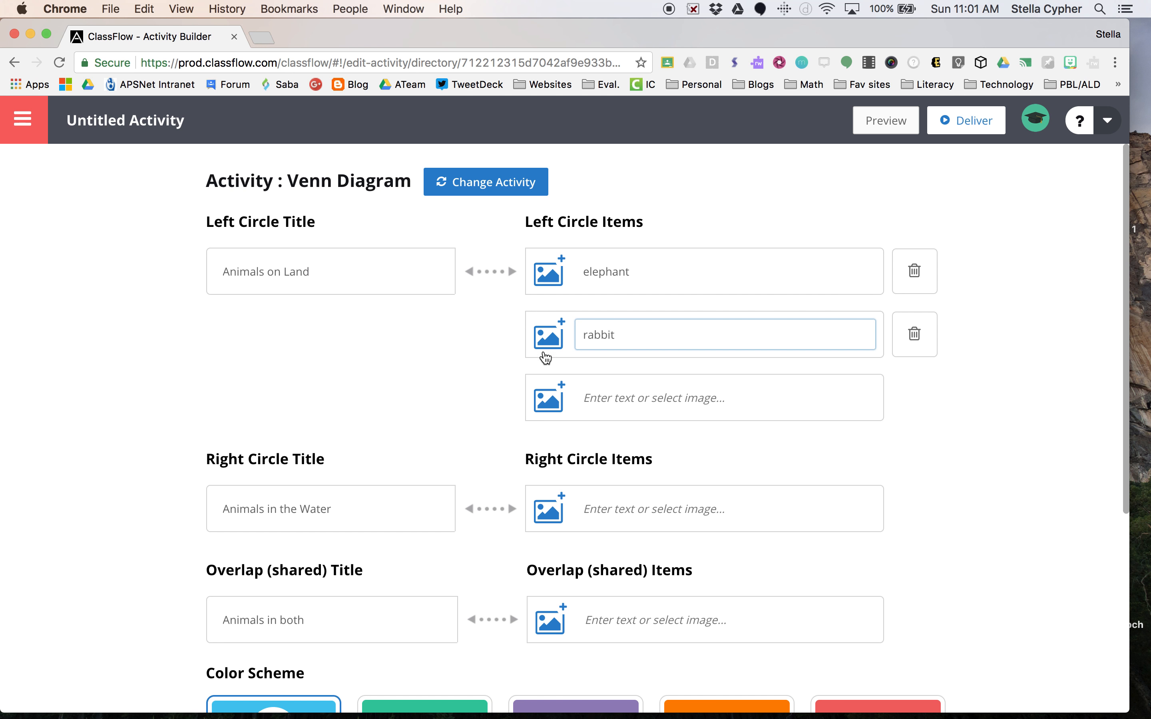
pyautogui.moveTo(598, 517)
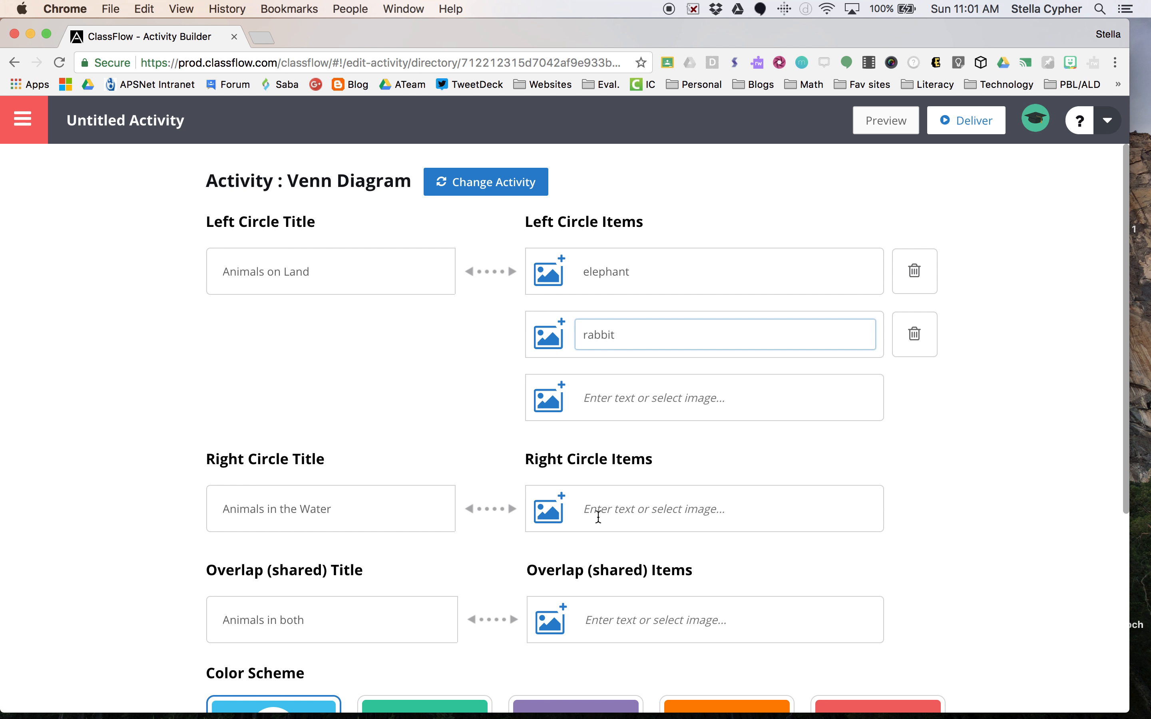
pyautogui.click(725, 508)
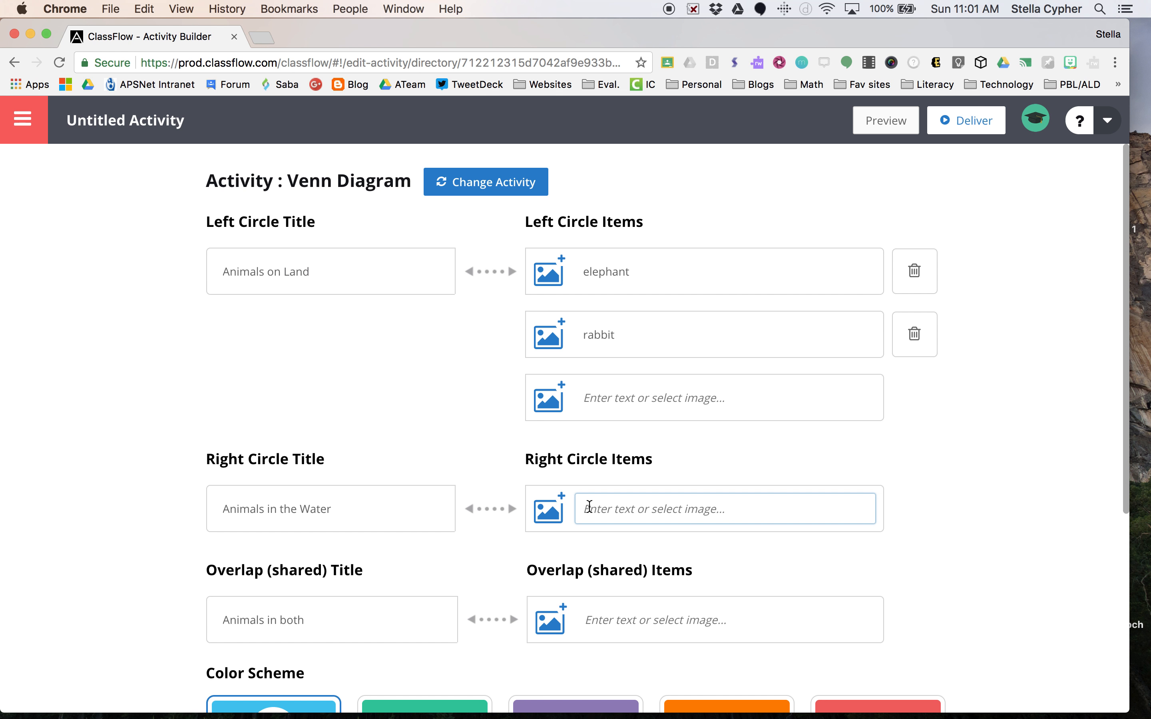
pyautogui.write('fish')
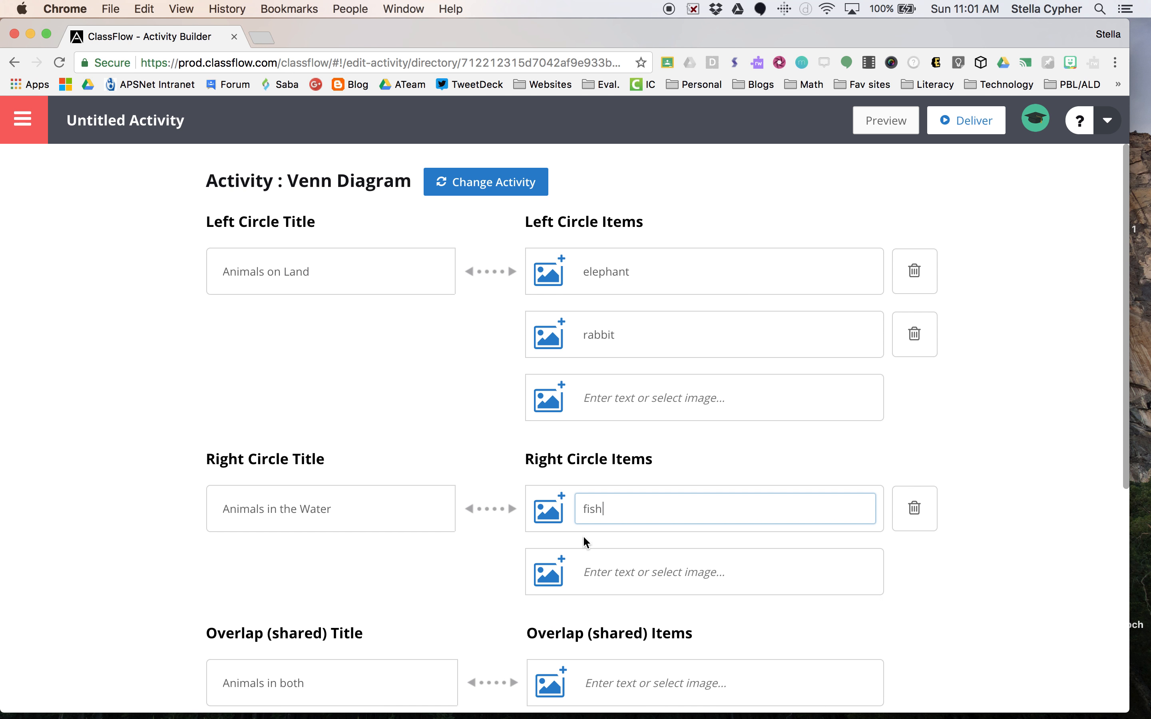
pyautogui.write('octopus')
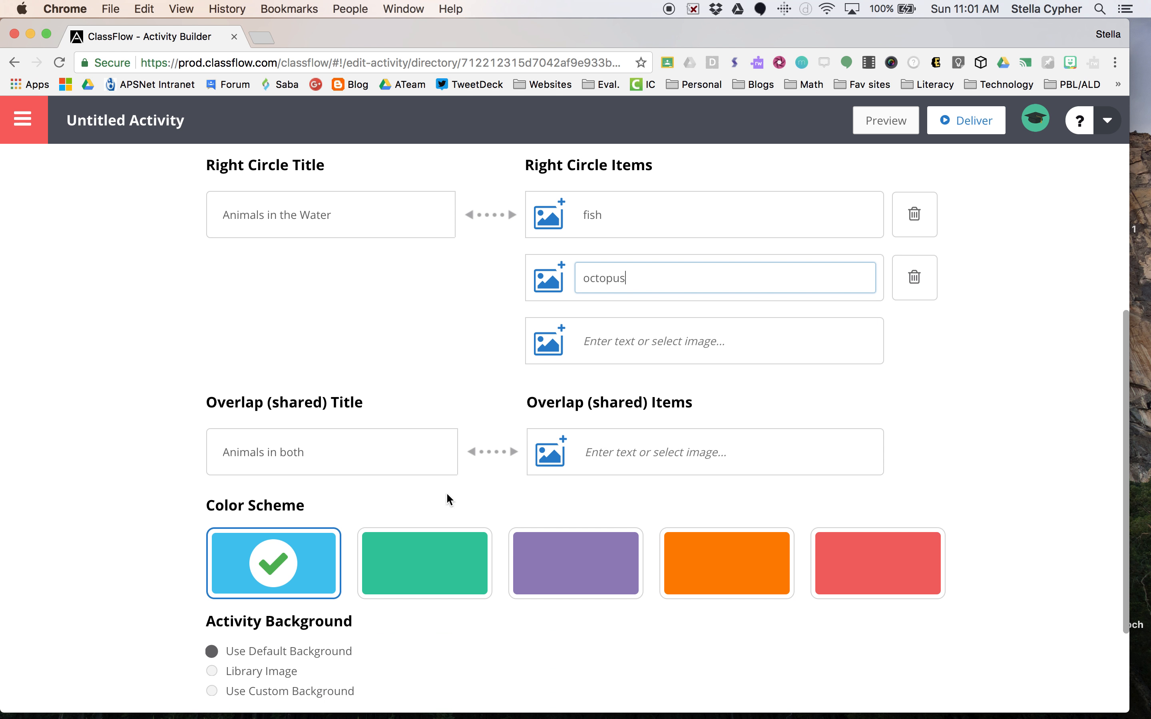
# Step: Add alligator and frog as the overlap animals living in both
pyautogui.write('alli')
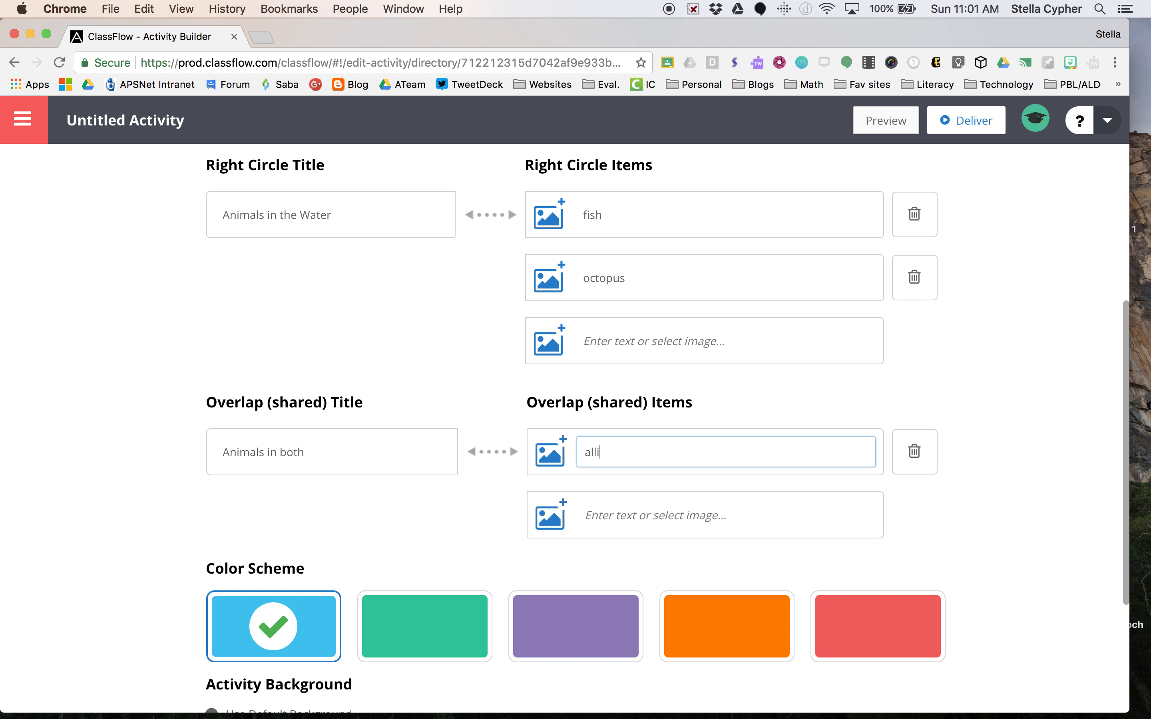
pyautogui.write('gato')
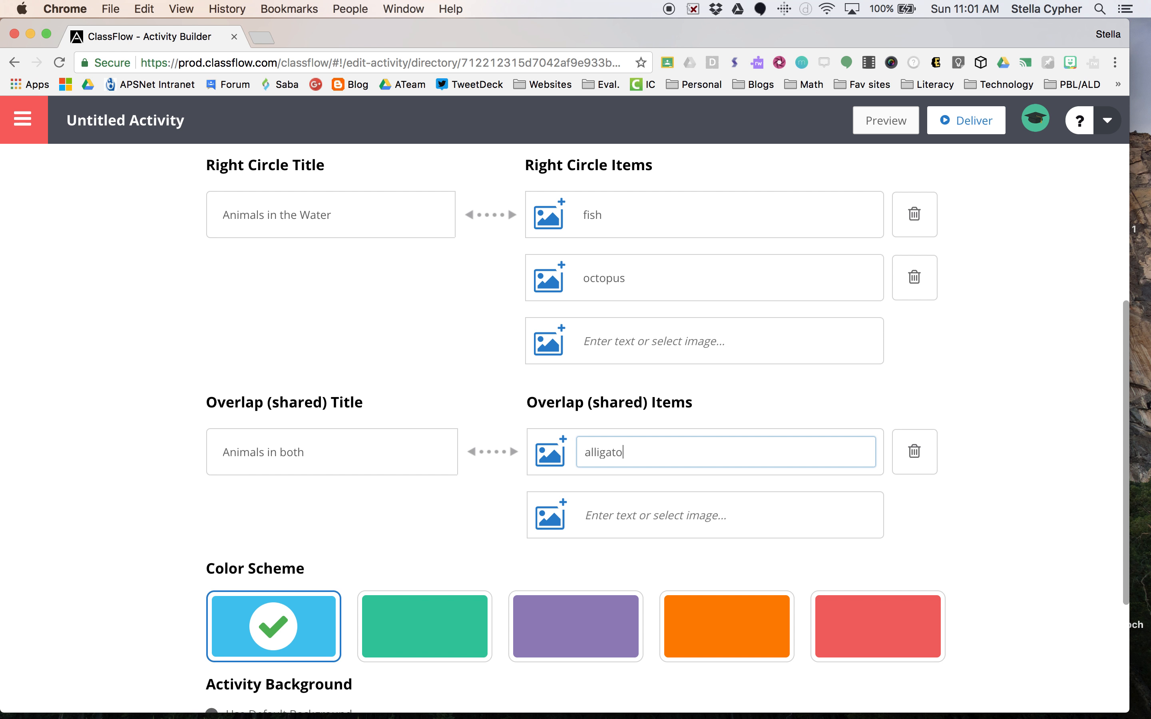
pyautogui.write('fro')
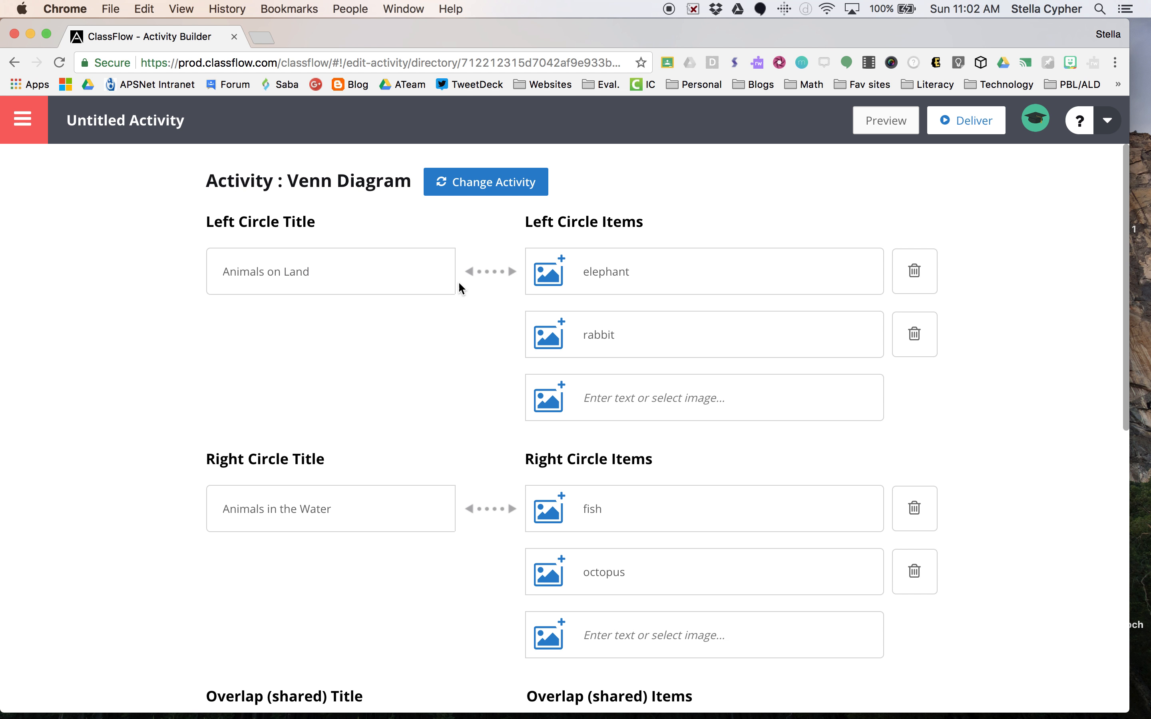
# Step: Rename the activity to 'Animal sort' and launch its game preview
pyautogui.click(124, 121)
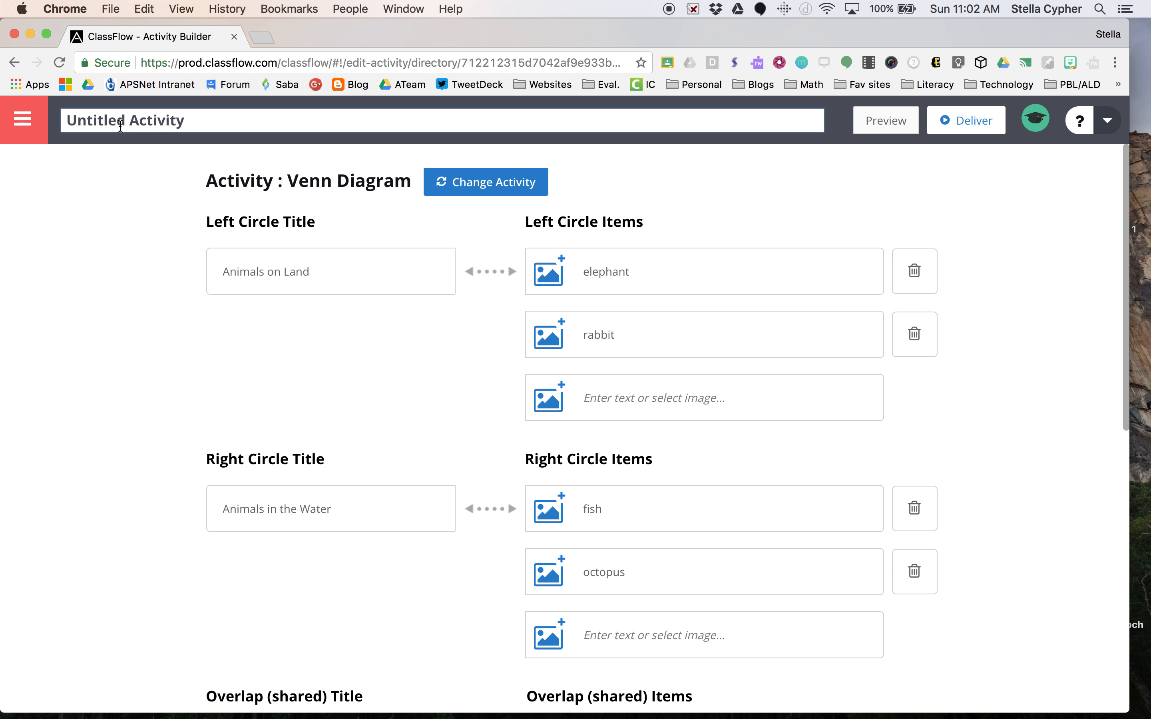
pyautogui.doubleClick(124, 121)
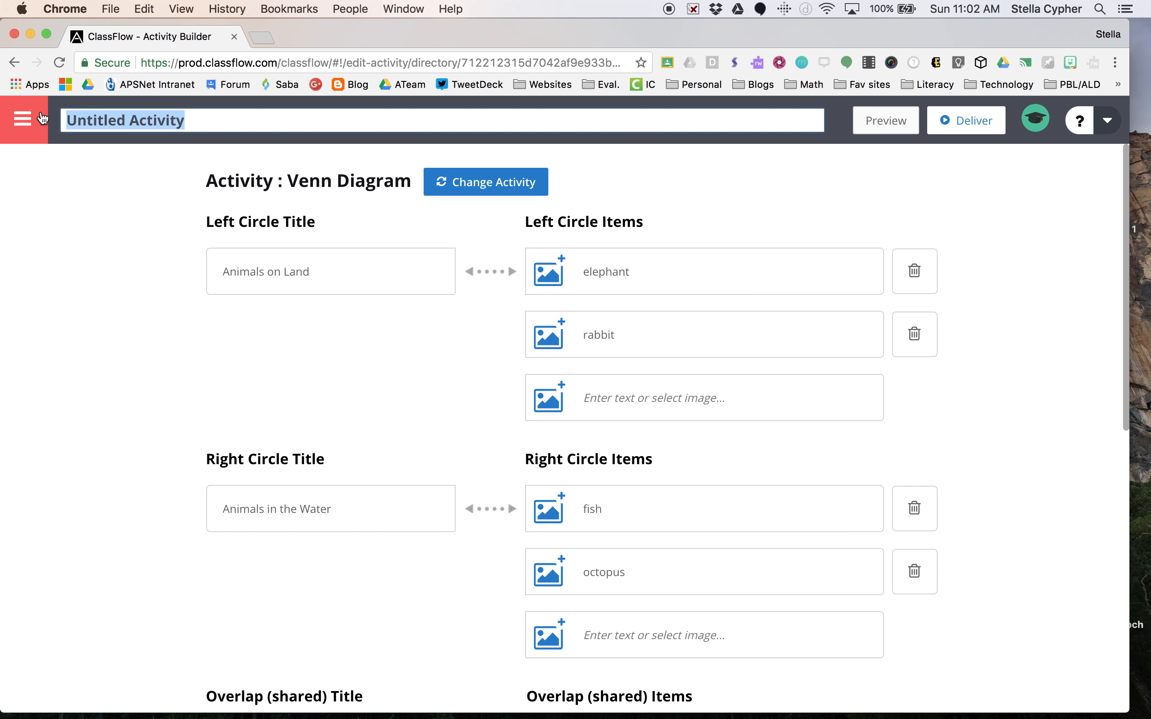
pyautogui.write('Animal s')
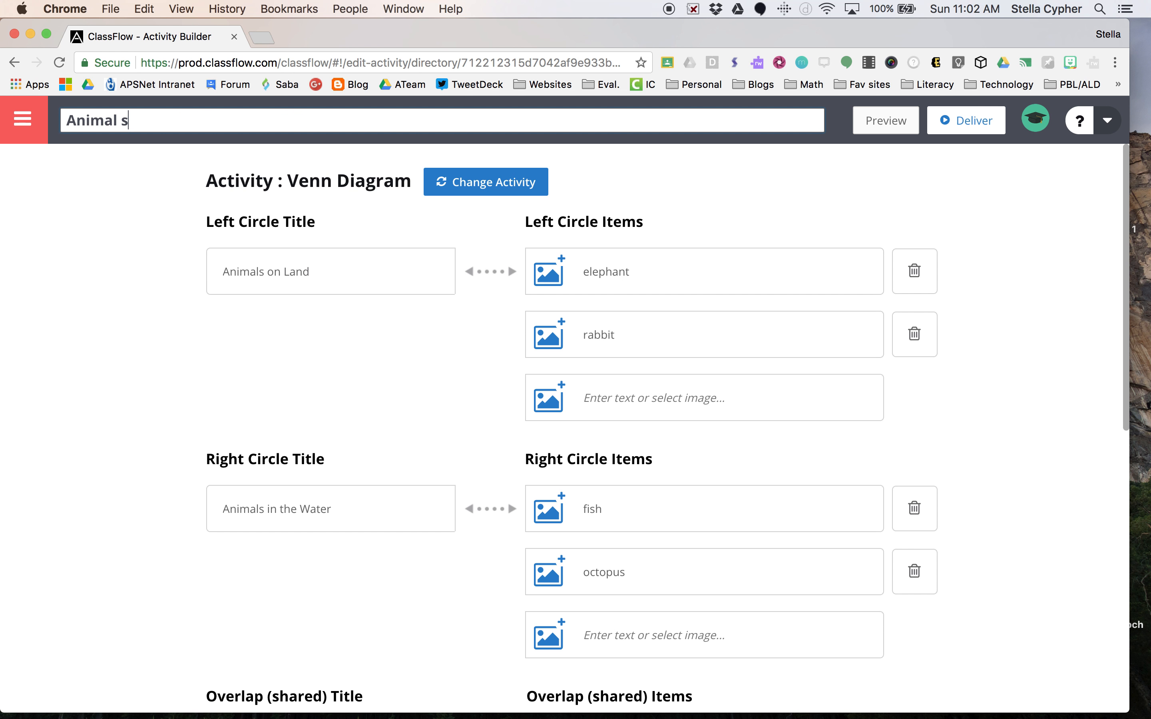
pyautogui.write('ort')
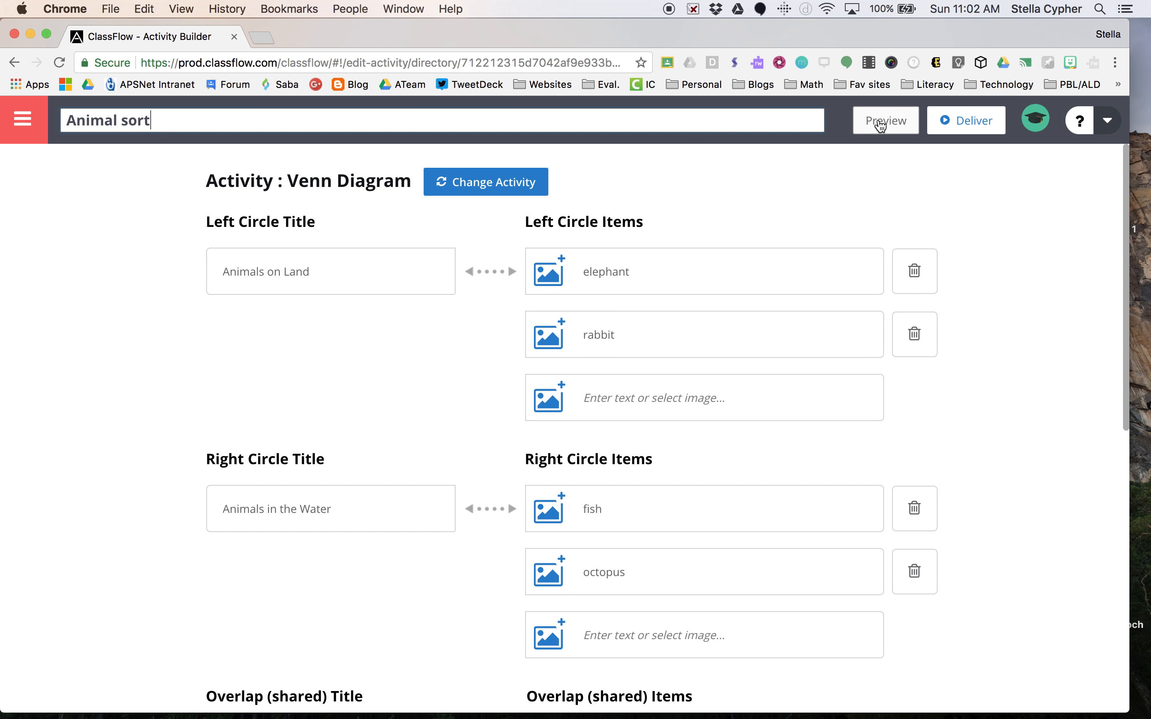
pyautogui.click(885, 121)
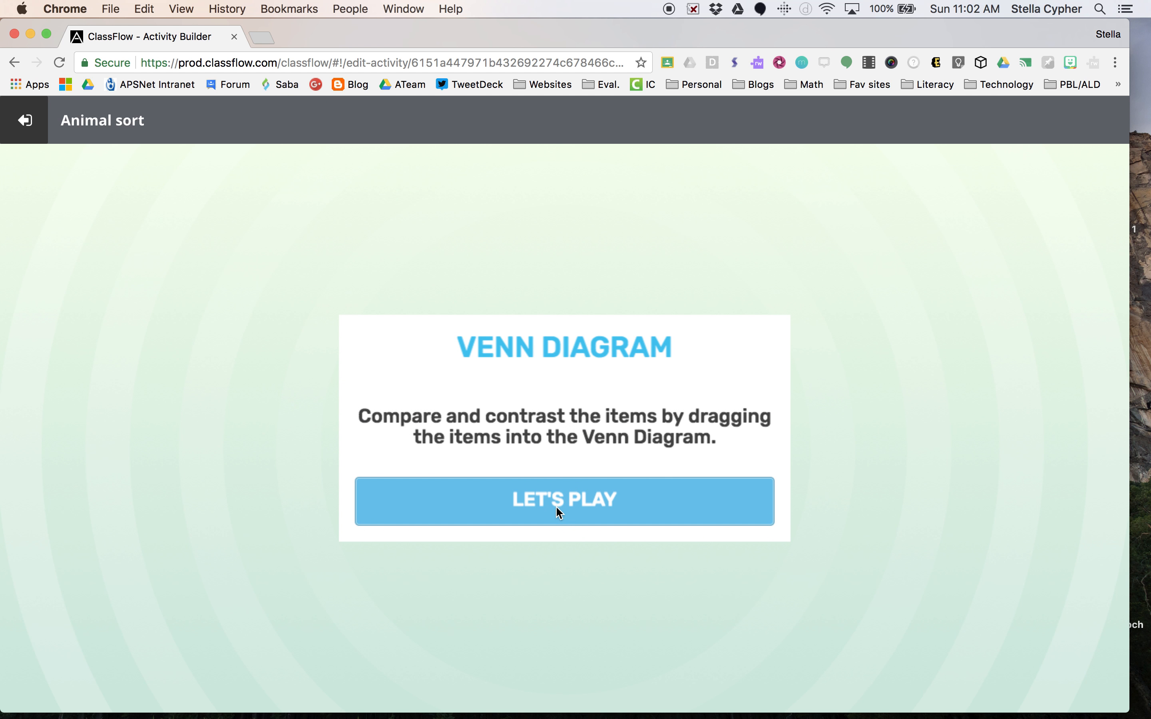
# Step: Play the sorting game, placing rabbit on land, frog in both and alligator into the diagram
pyautogui.click(564, 501)
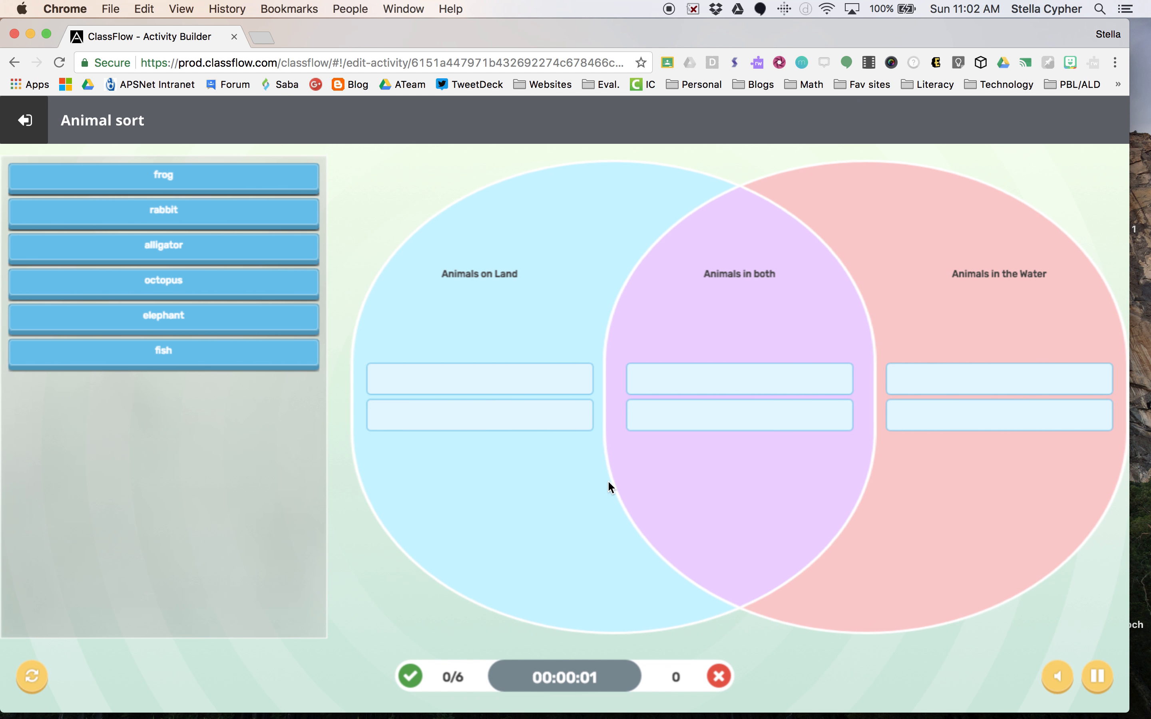
pyautogui.moveTo(746, 292)
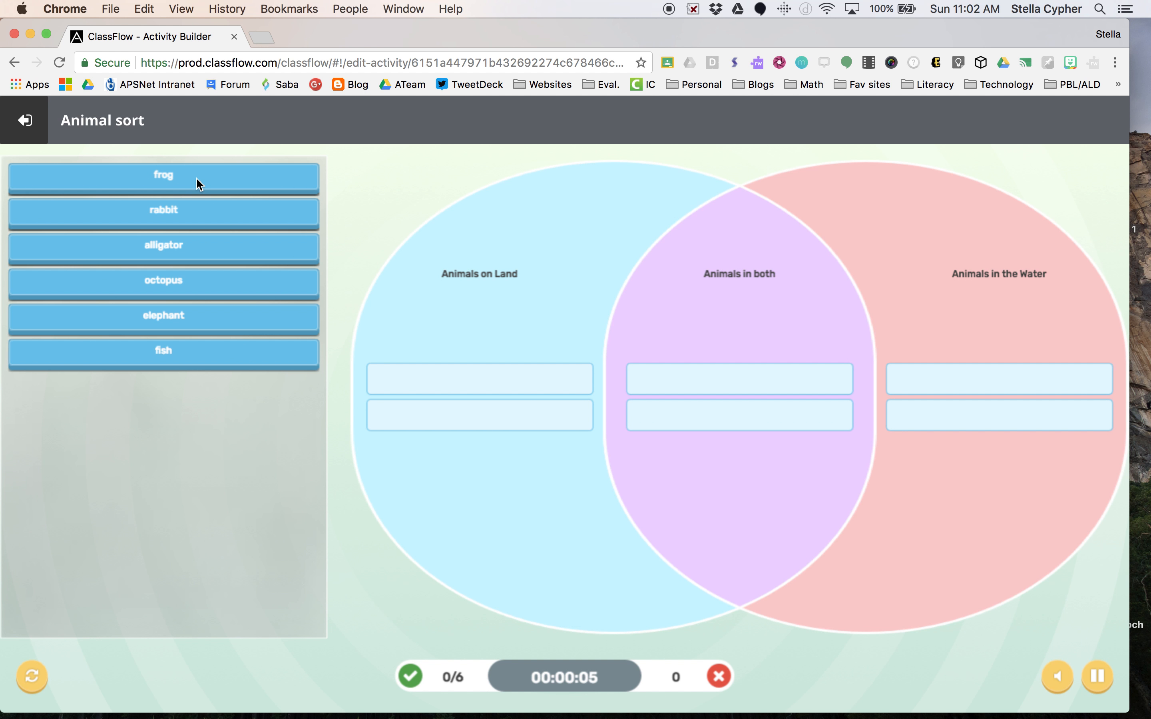
pyautogui.moveTo(163, 175); pyautogui.dragTo(430, 396)
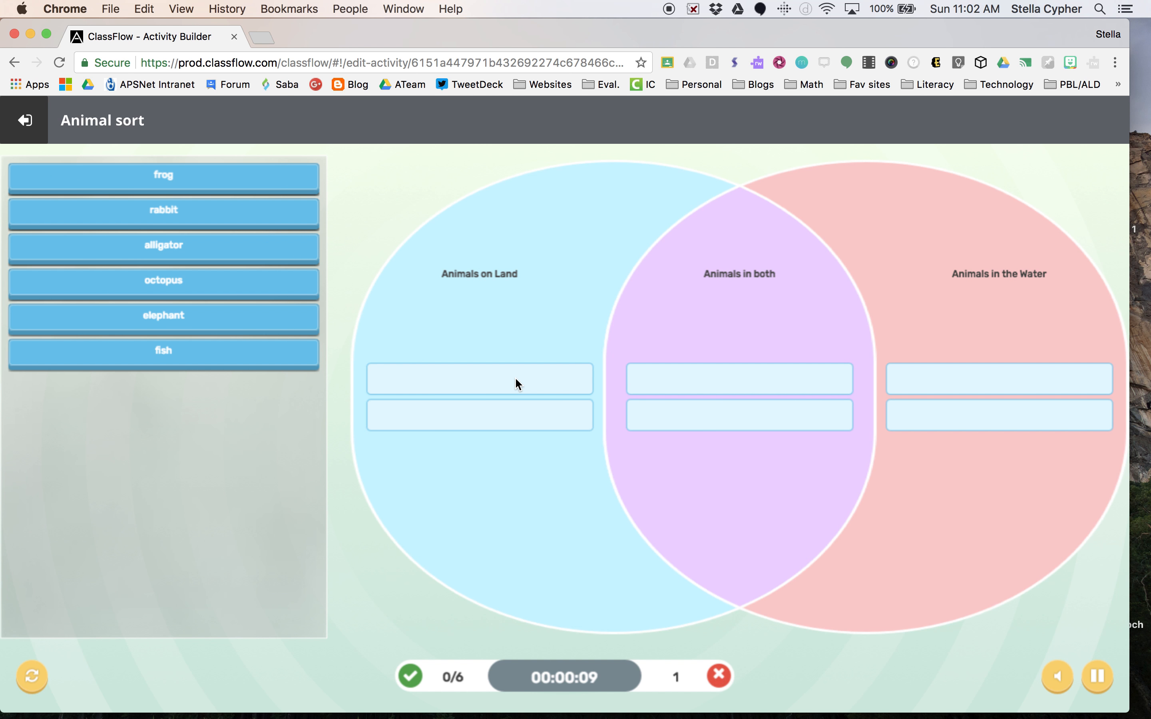
pyautogui.moveTo(163, 175); pyautogui.dragTo(739, 379)
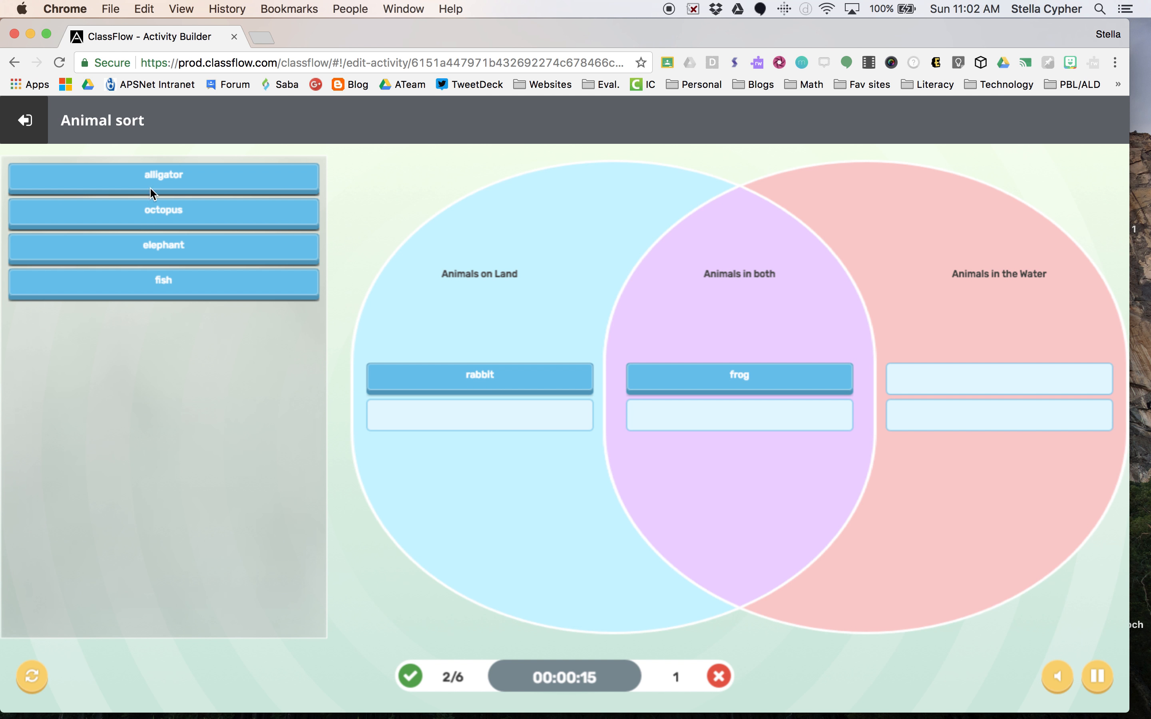
pyautogui.moveTo(163, 175); pyautogui.dragTo(509, 443)
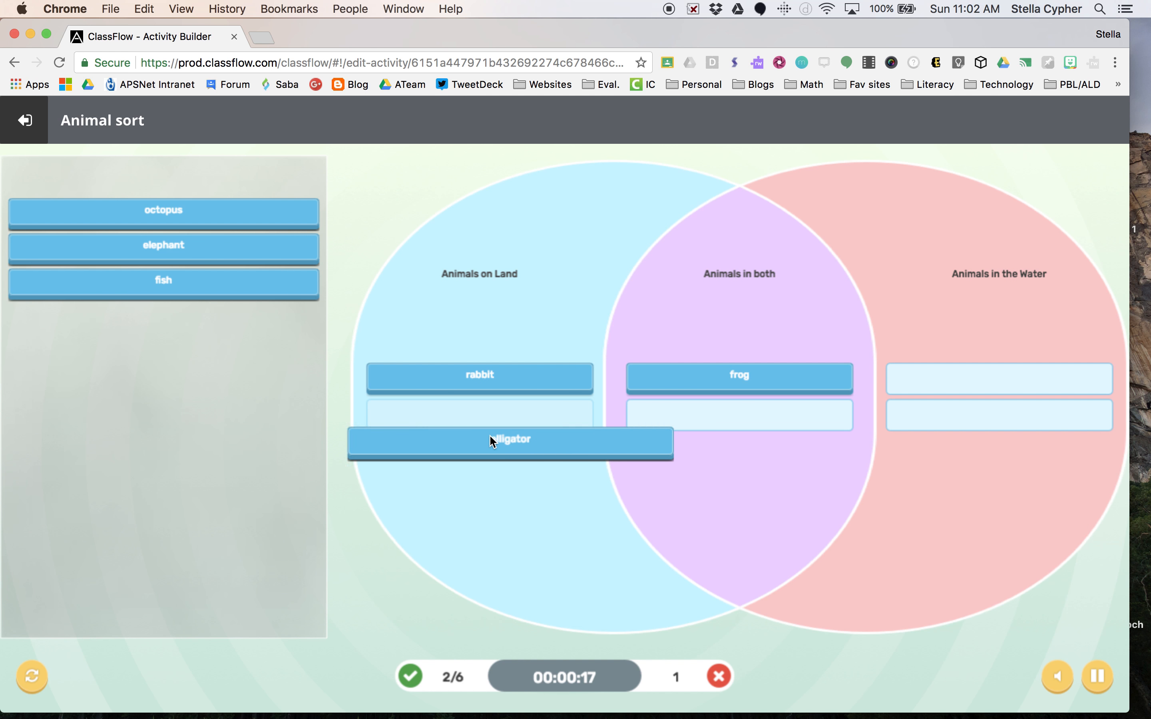